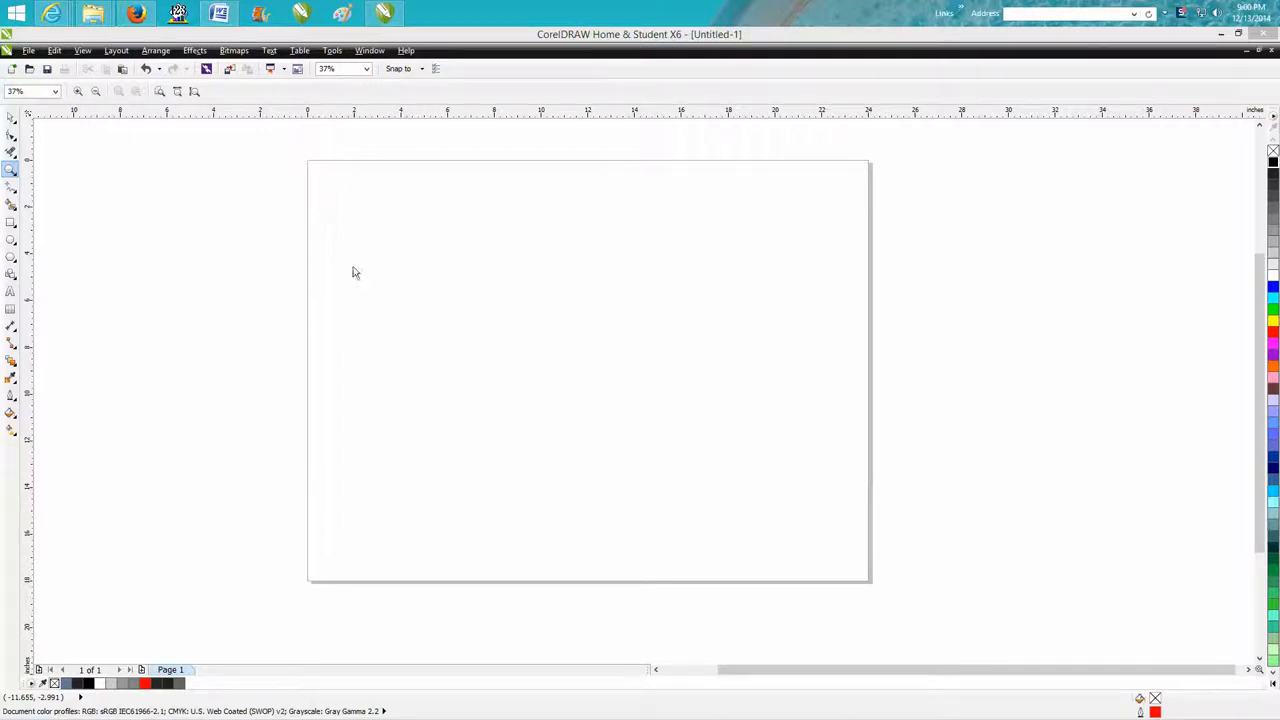
mouse_move(292, 244)
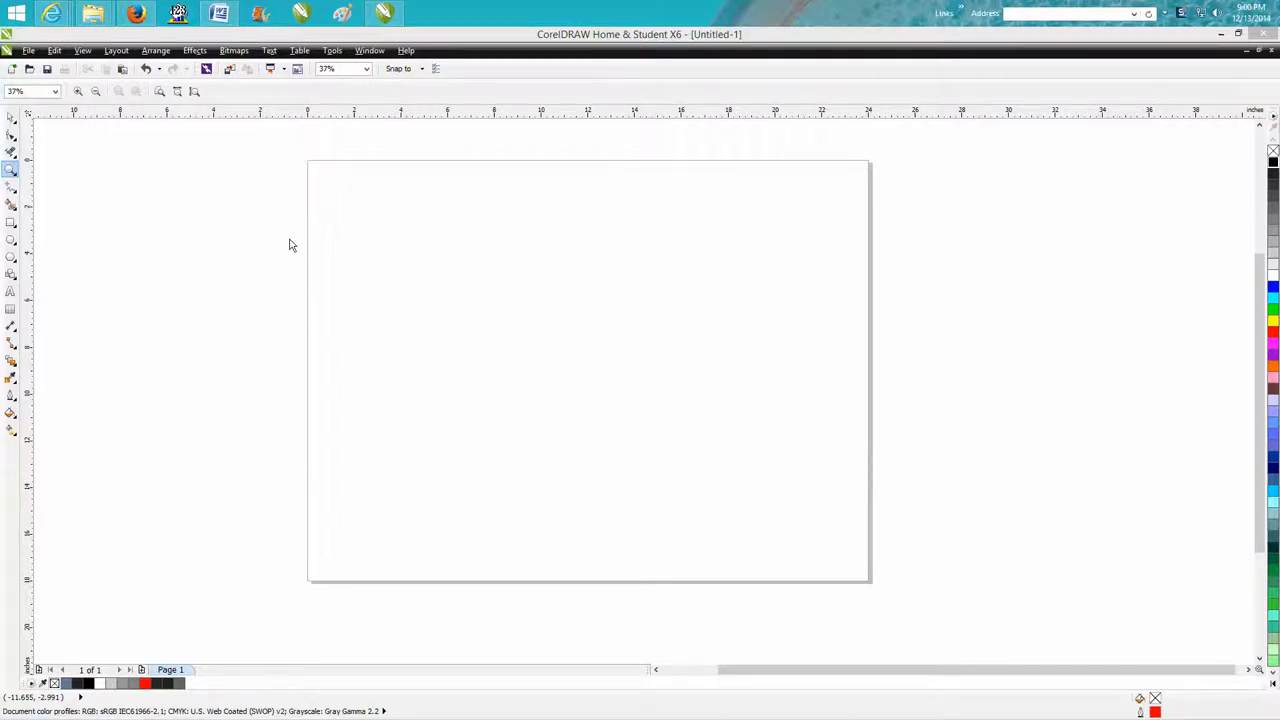
mouse_move(296, 148)
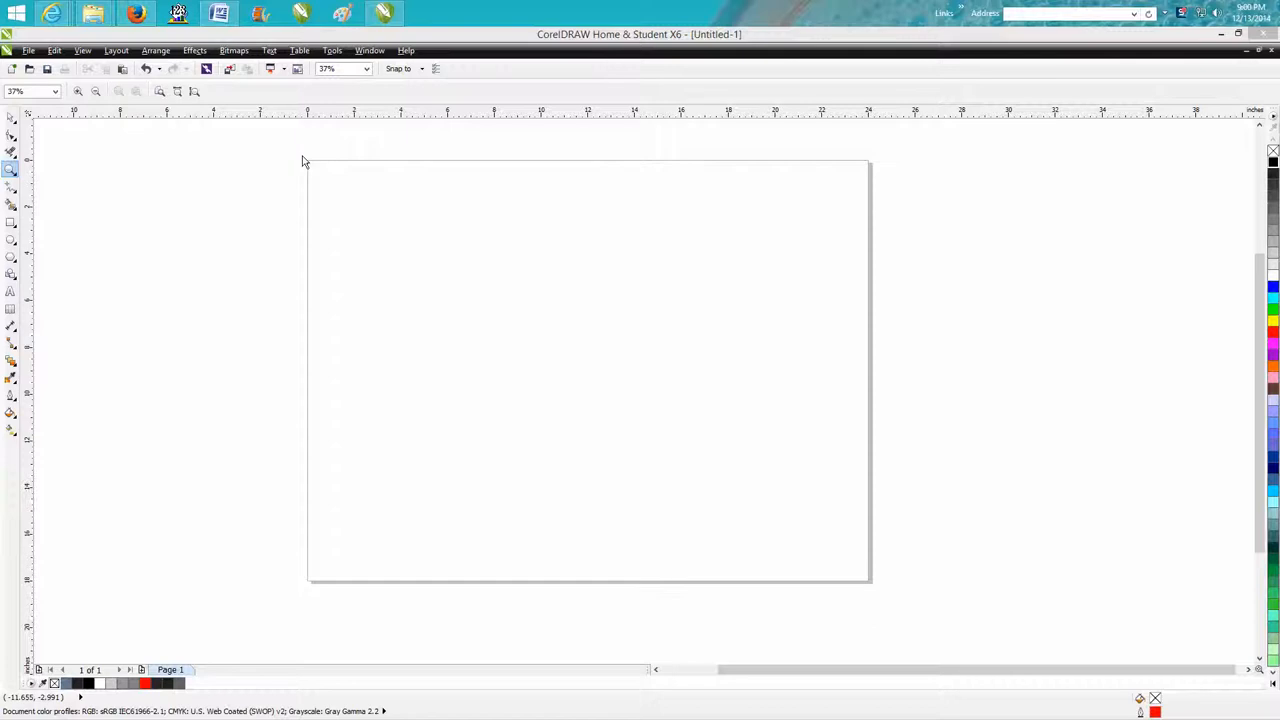
mouse_move(324, 204)
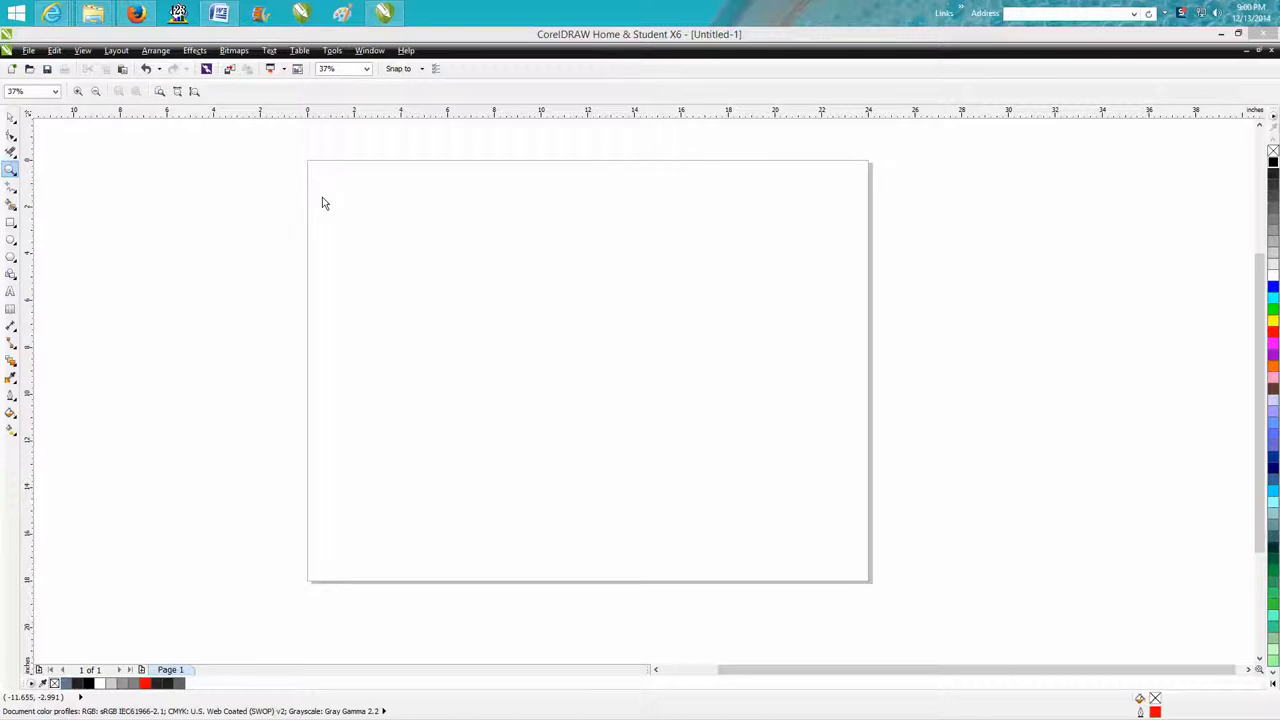
mouse_move(612, 328)
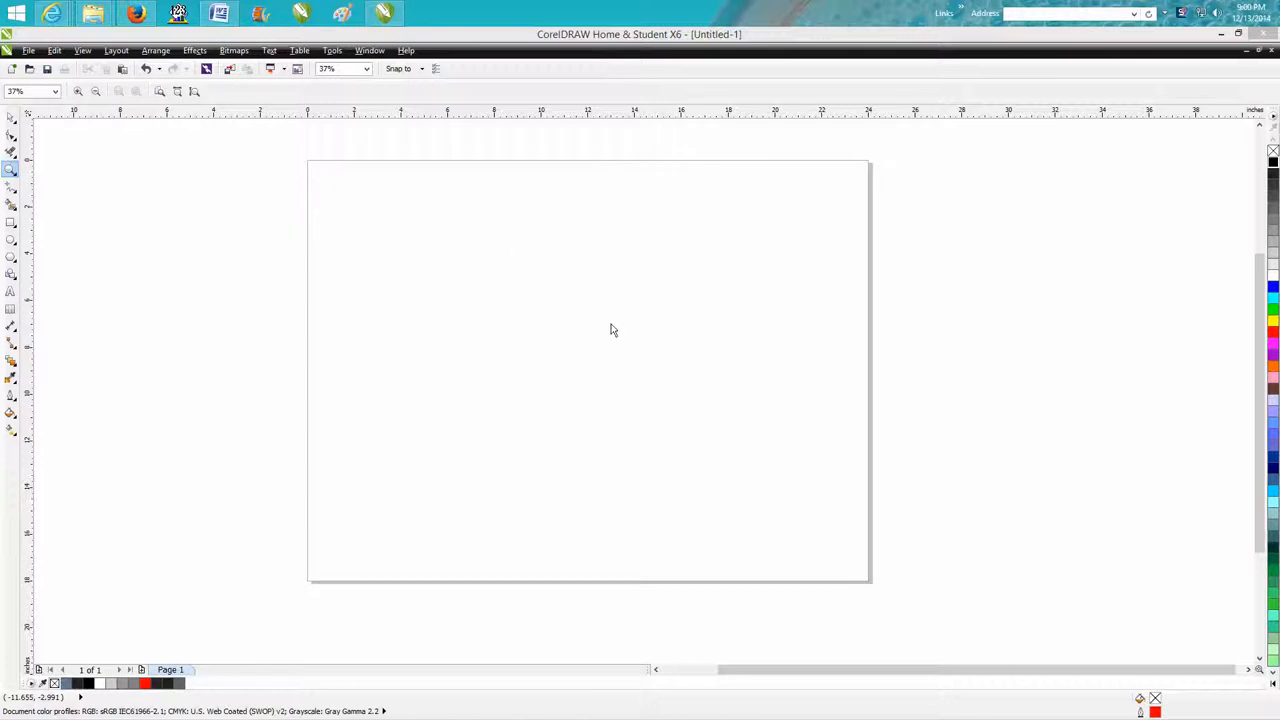
mouse_move(426, 336)
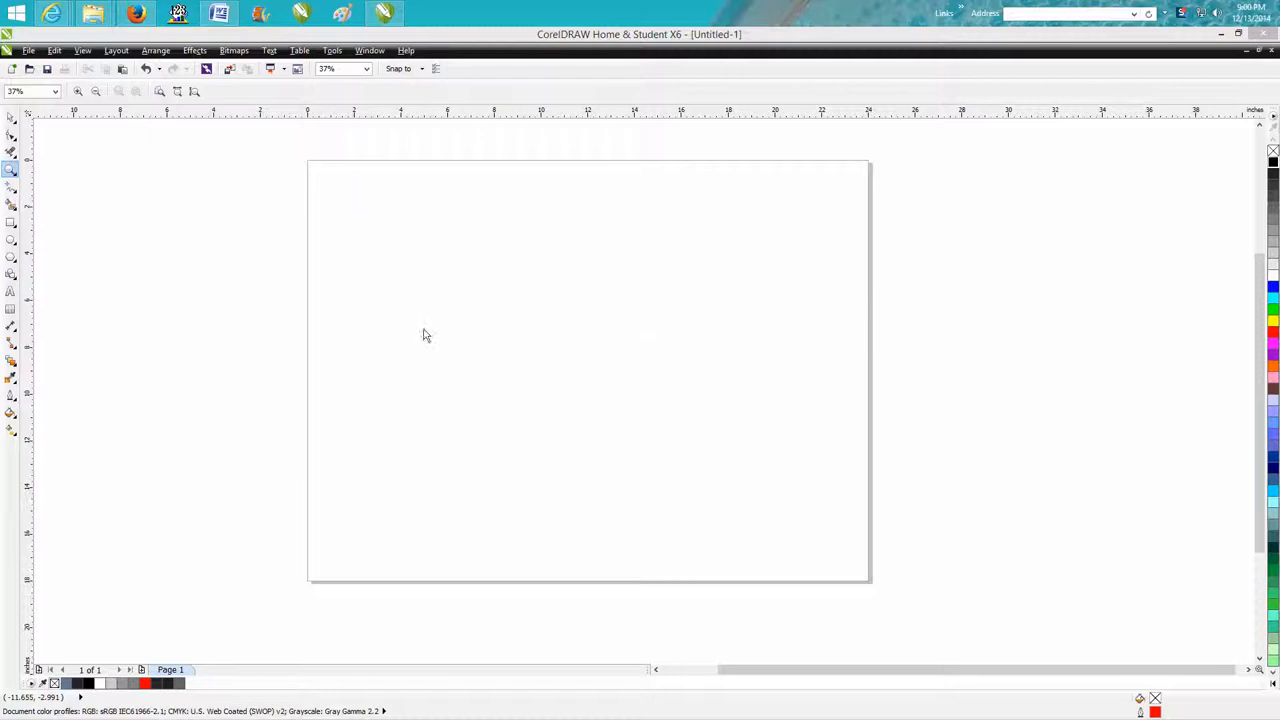
mouse_move(640, 332)
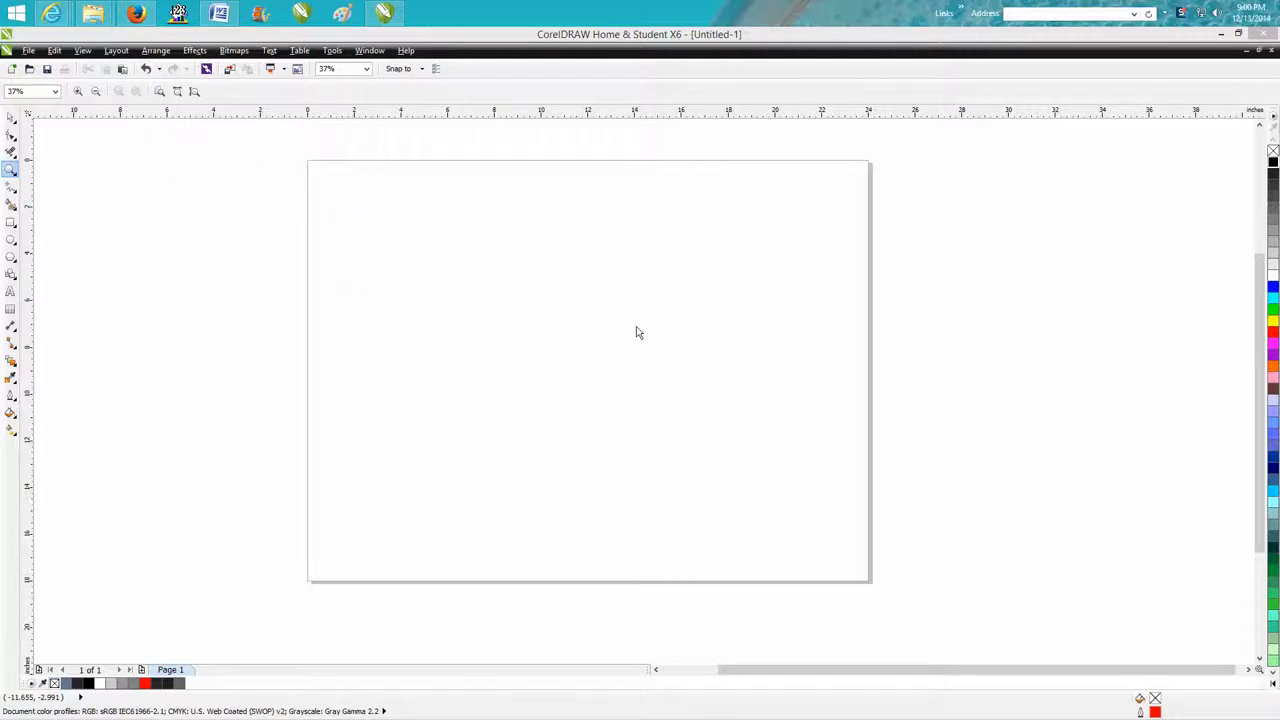
mouse_move(516, 316)
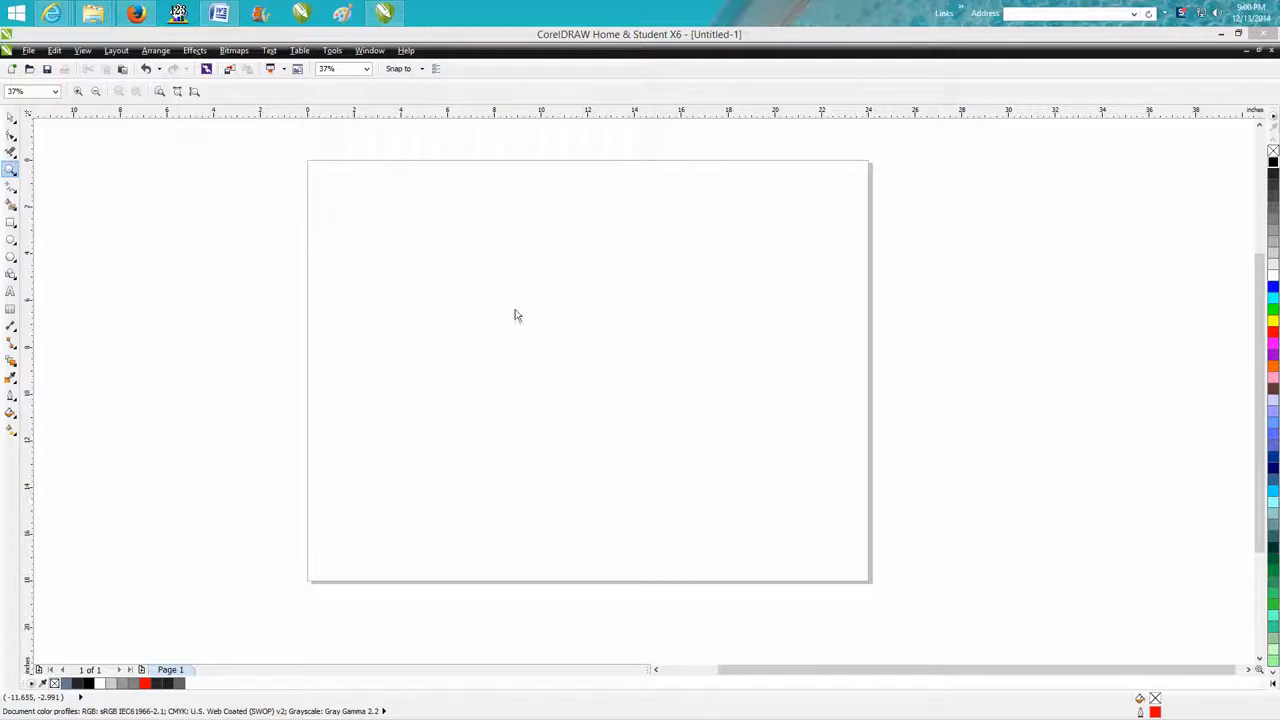
mouse_move(600, 340)
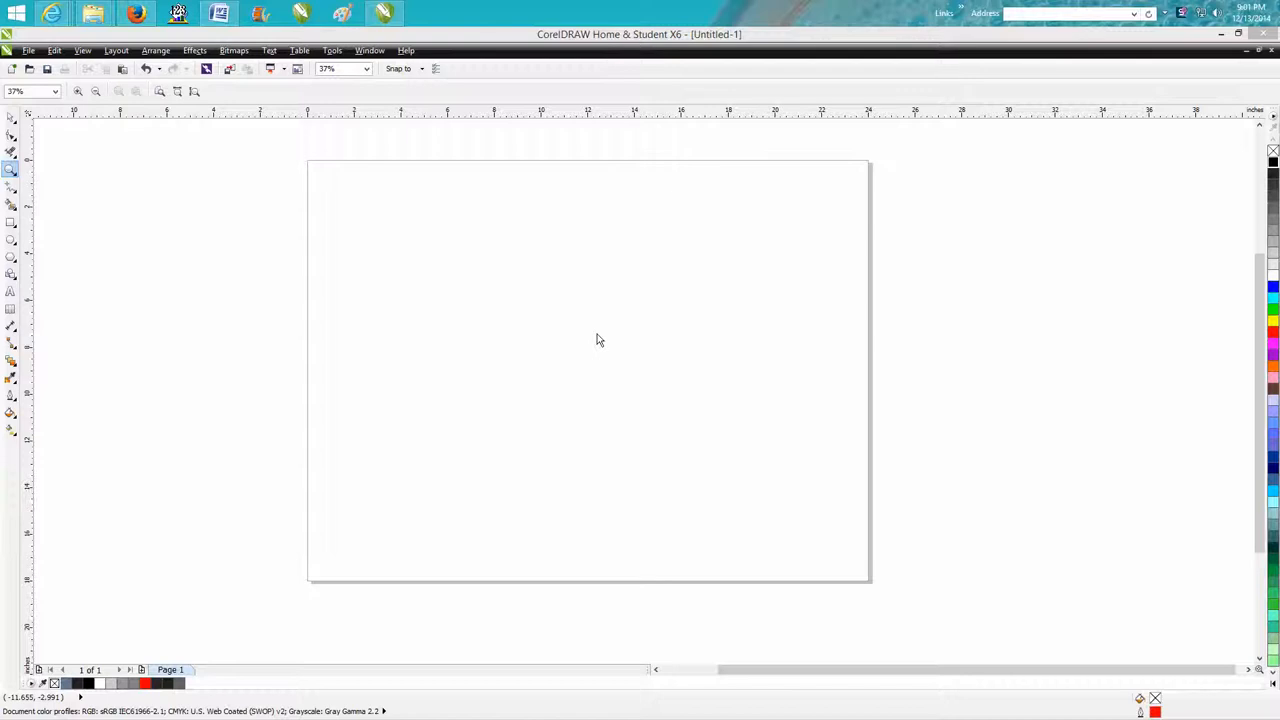
mouse_move(598, 316)
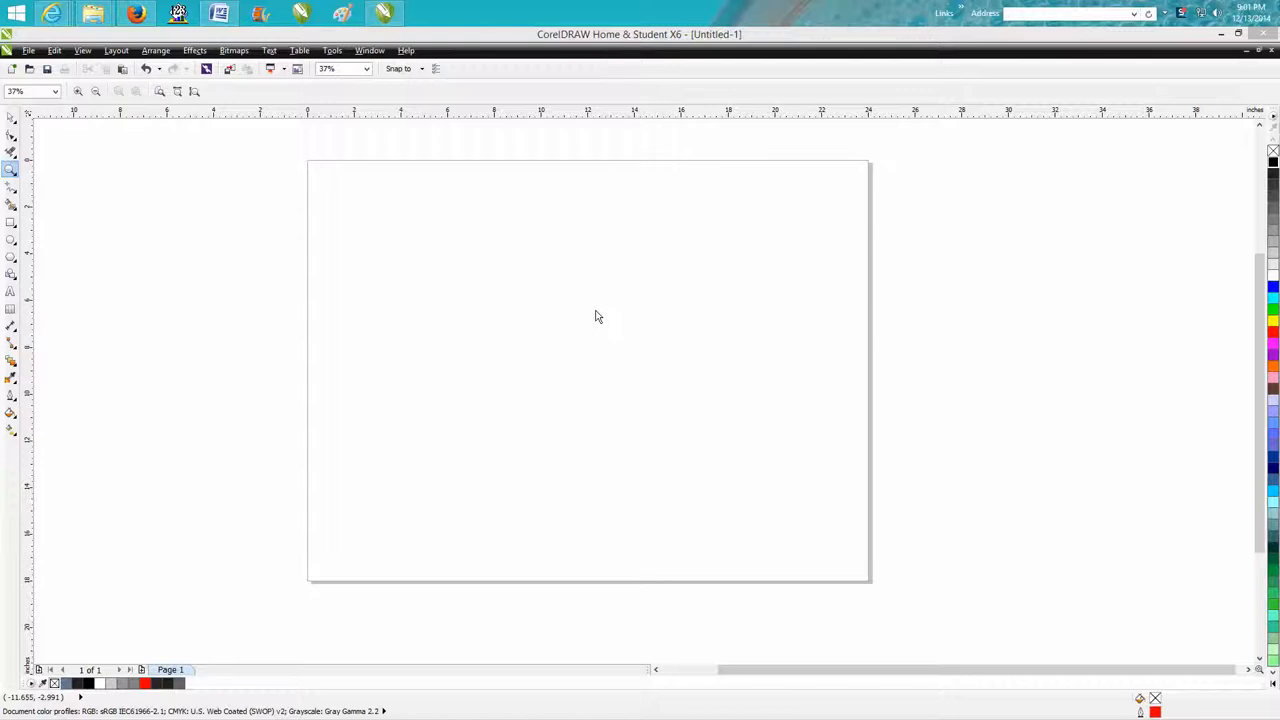
mouse_move(528, 300)
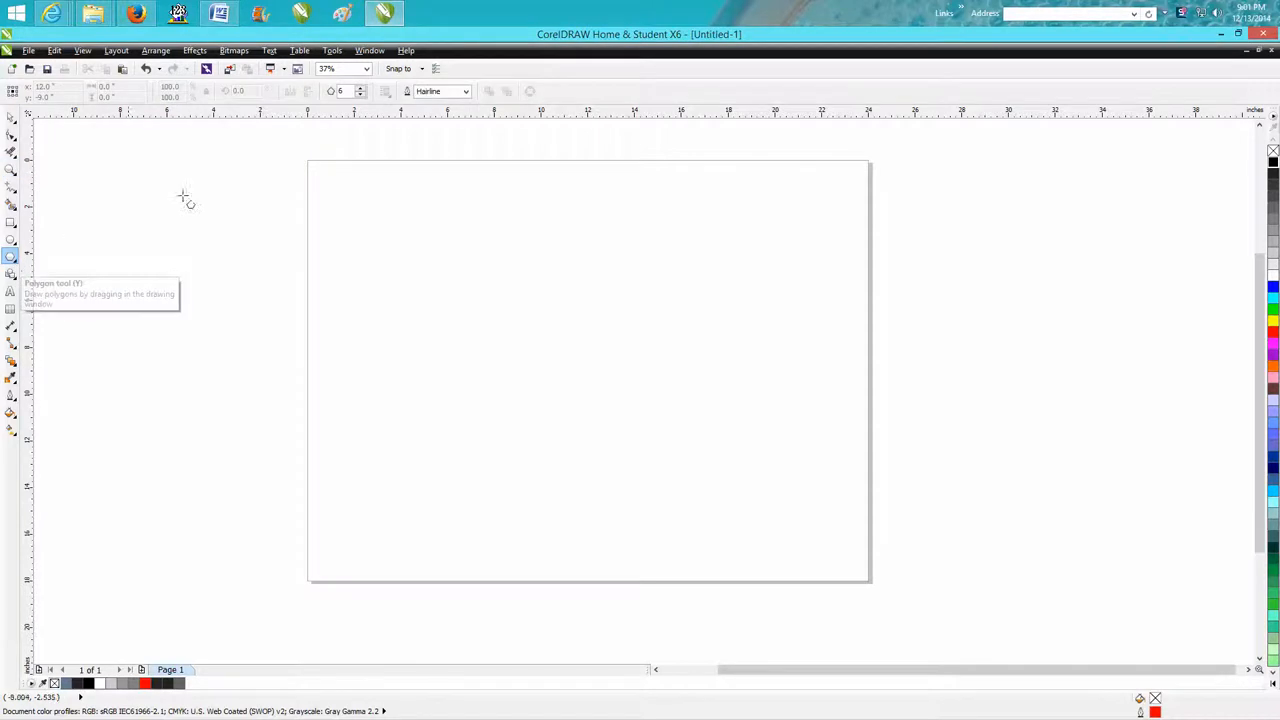
mouse_move(344, 92)
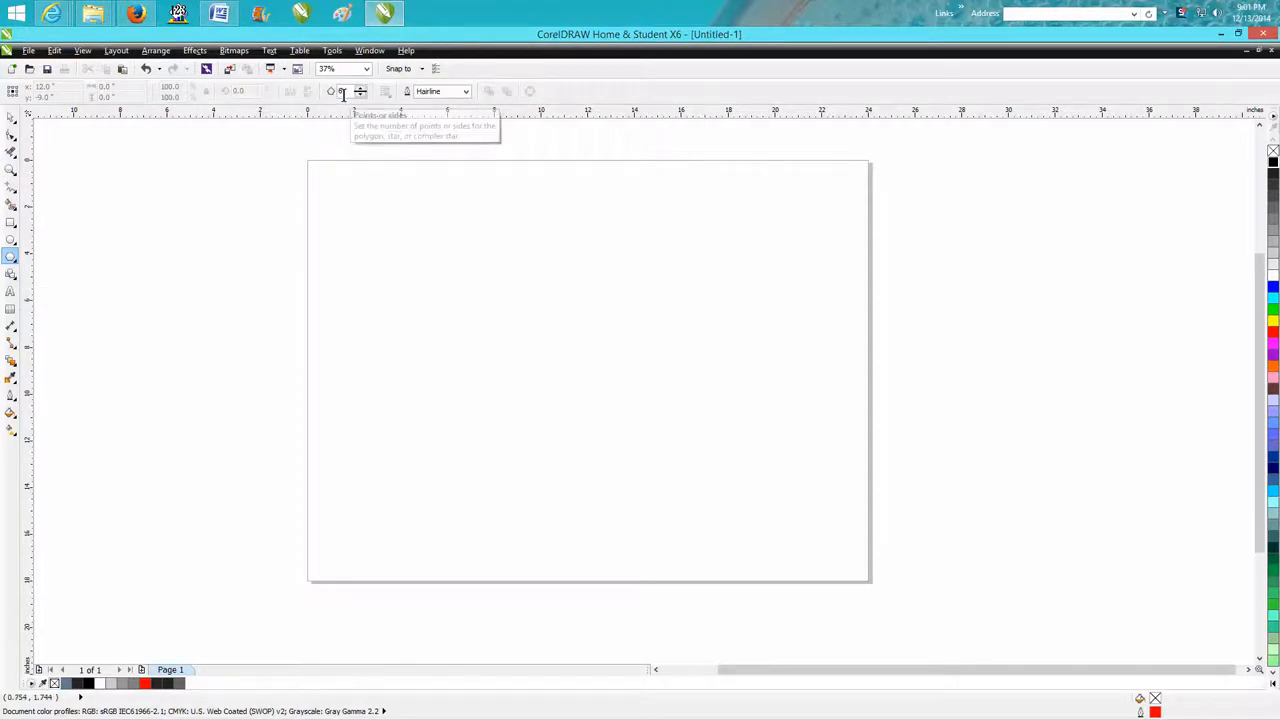
mouse_move(338, 92)
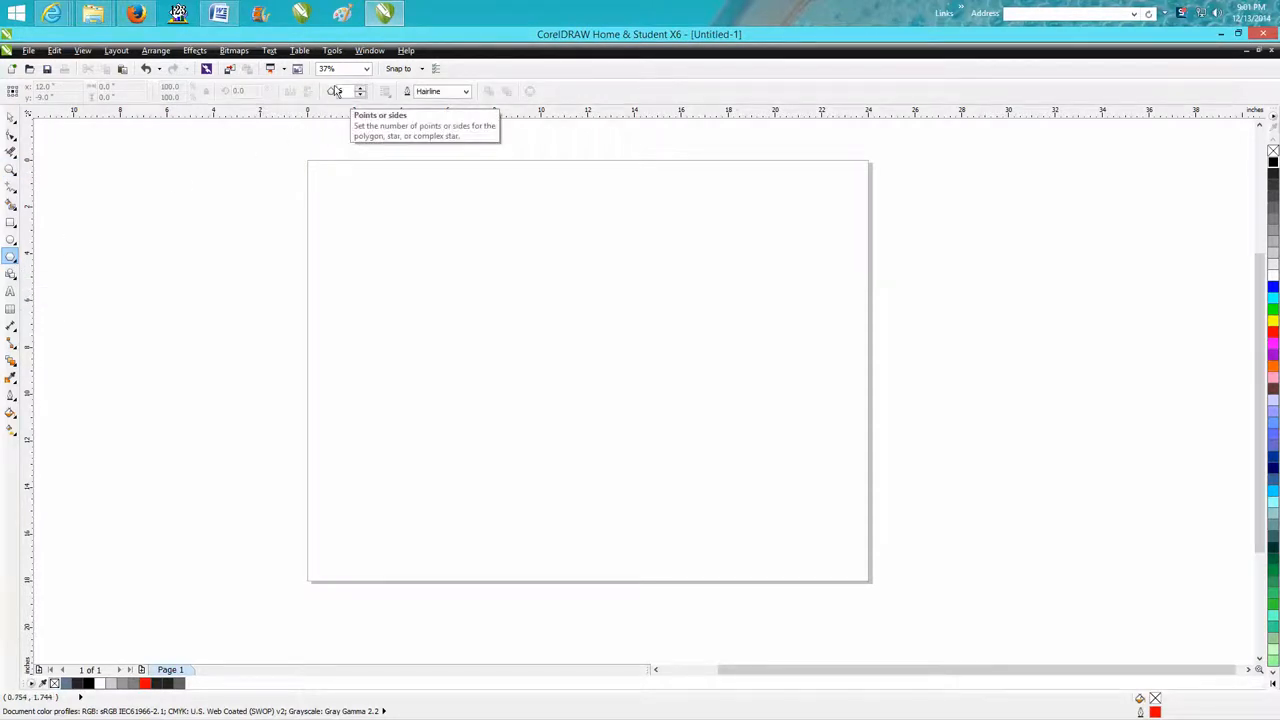
Draw a hexagon on the page and give it a black 2.0 pt outline.
left_click_drag(612, 296, 700, 398)
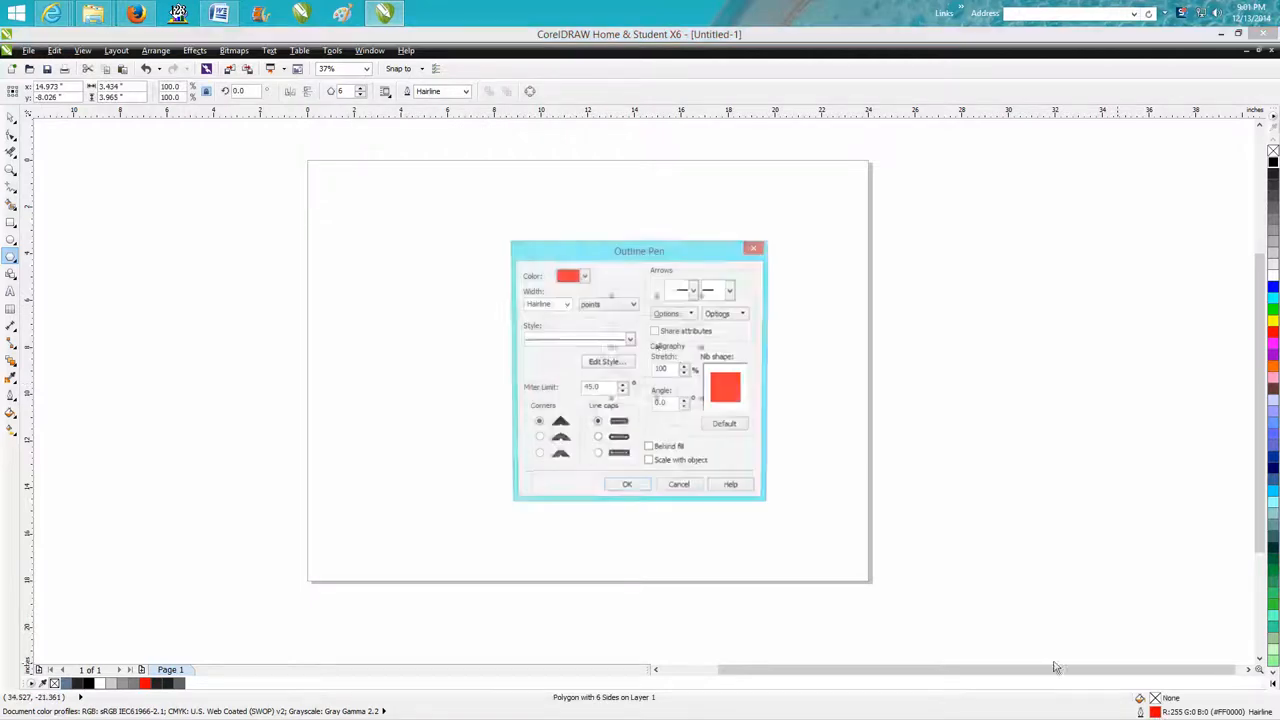
left_click(562, 304)
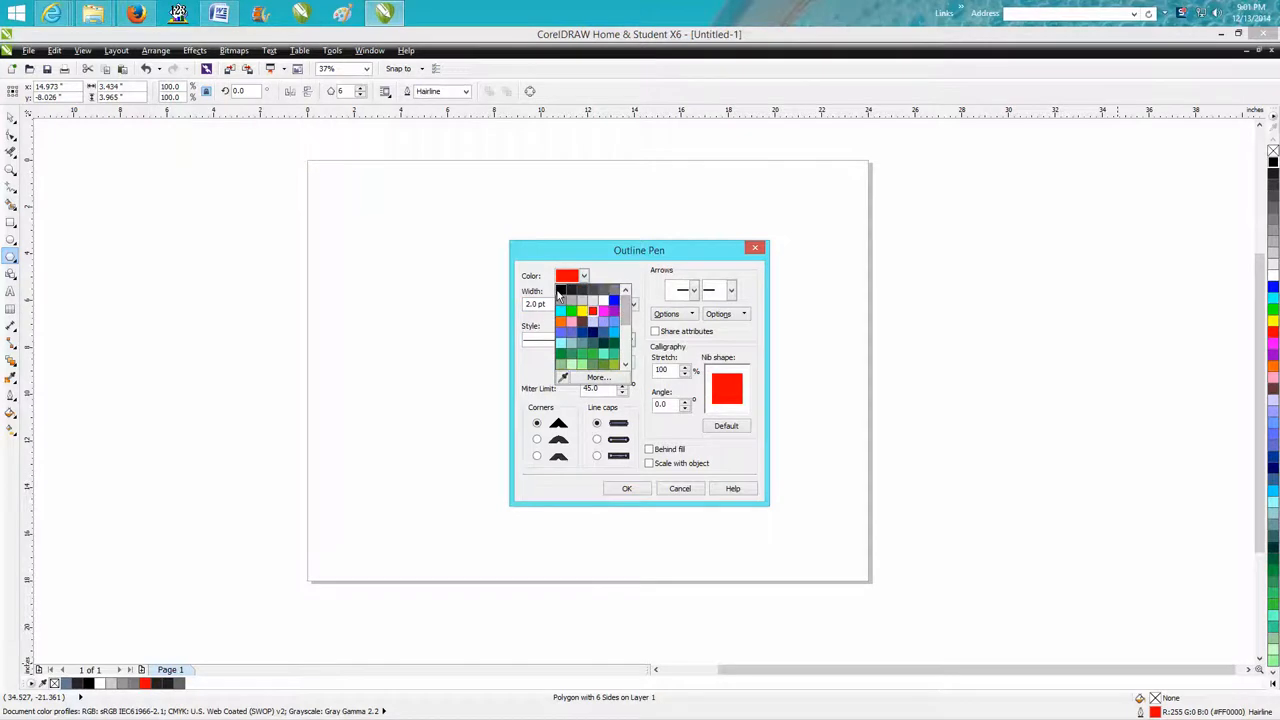
left_click(626, 488)
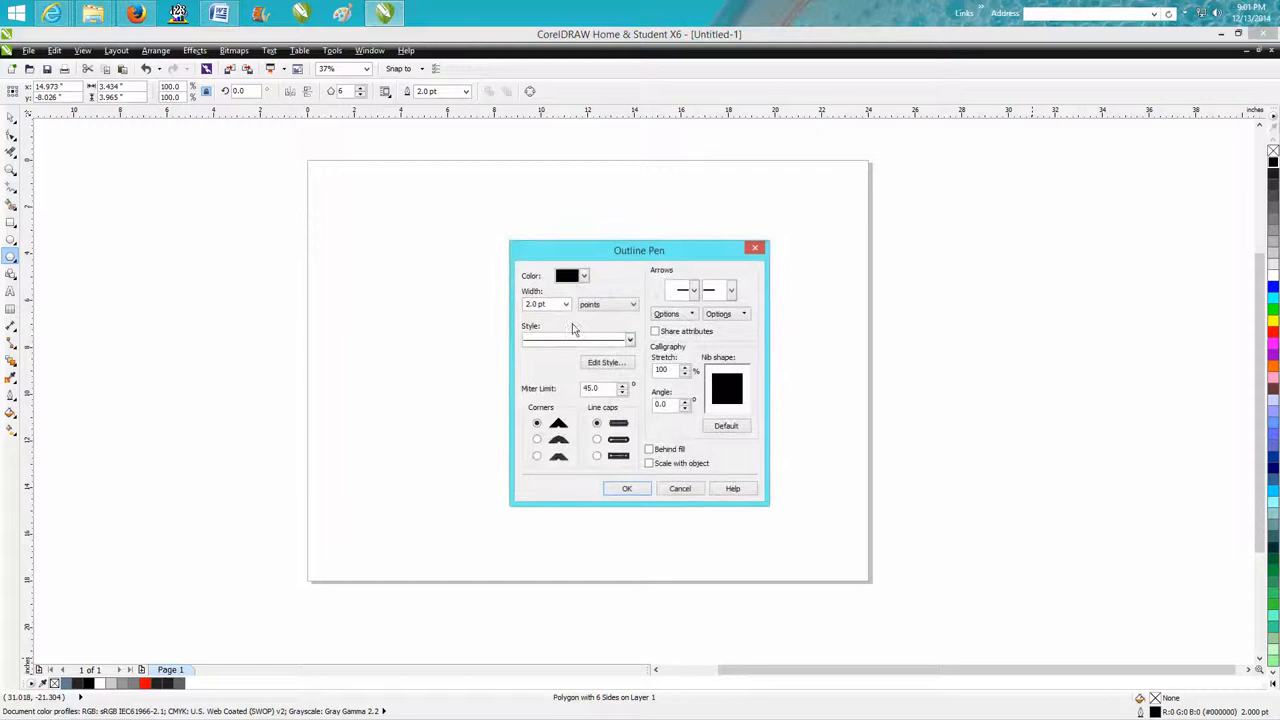
left_click(628, 488)
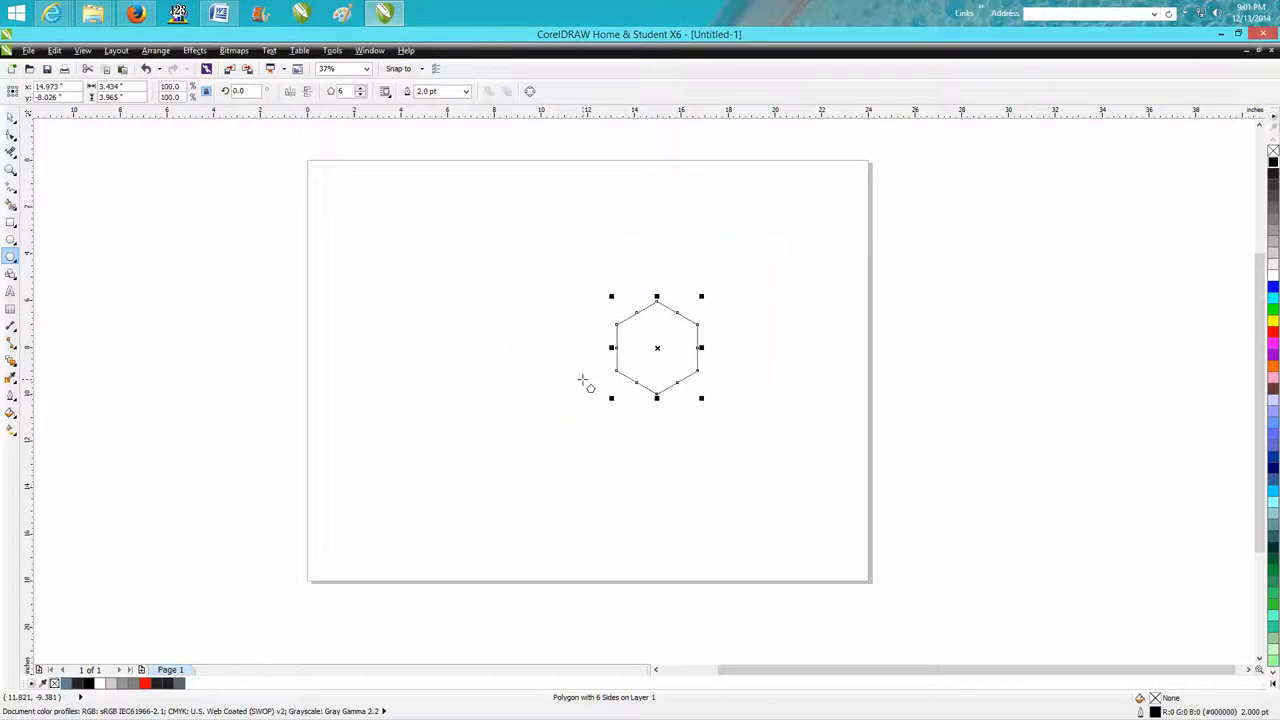
mouse_move(192, 240)
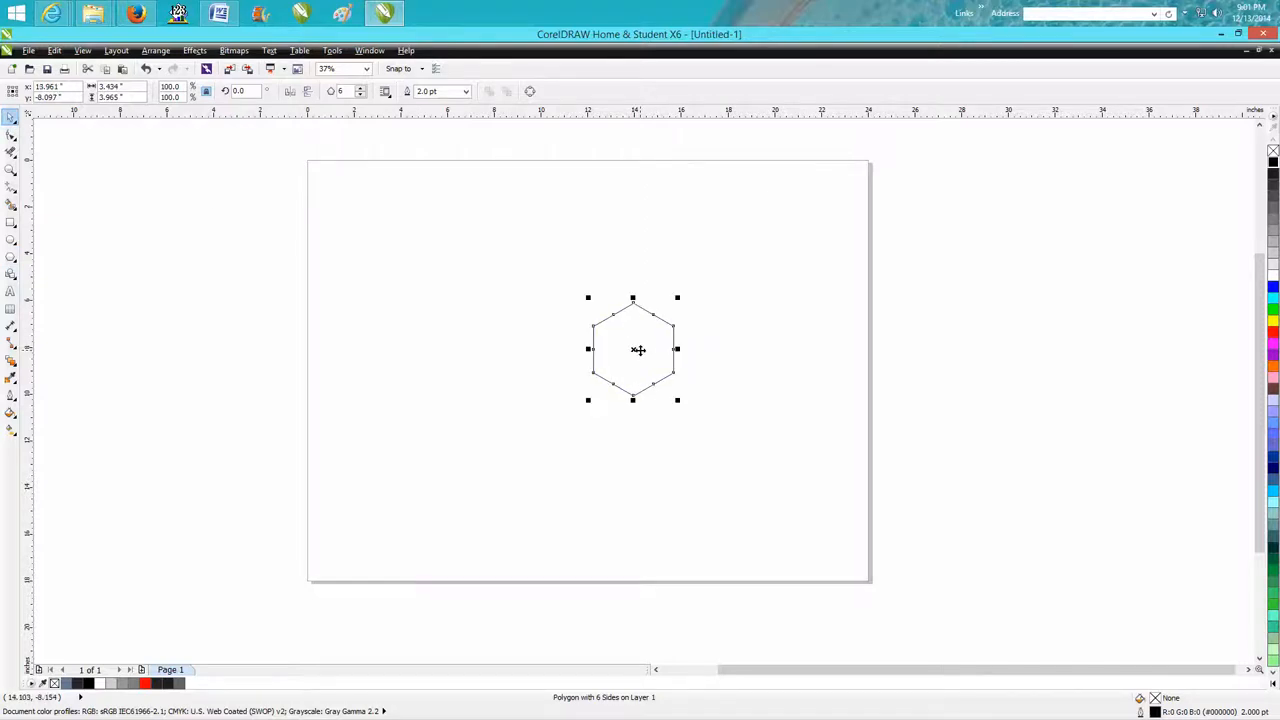
Drag the outlined hexagon down and to the left, then check its size in the property bar.
left_click_drag(638, 348, 588, 370)
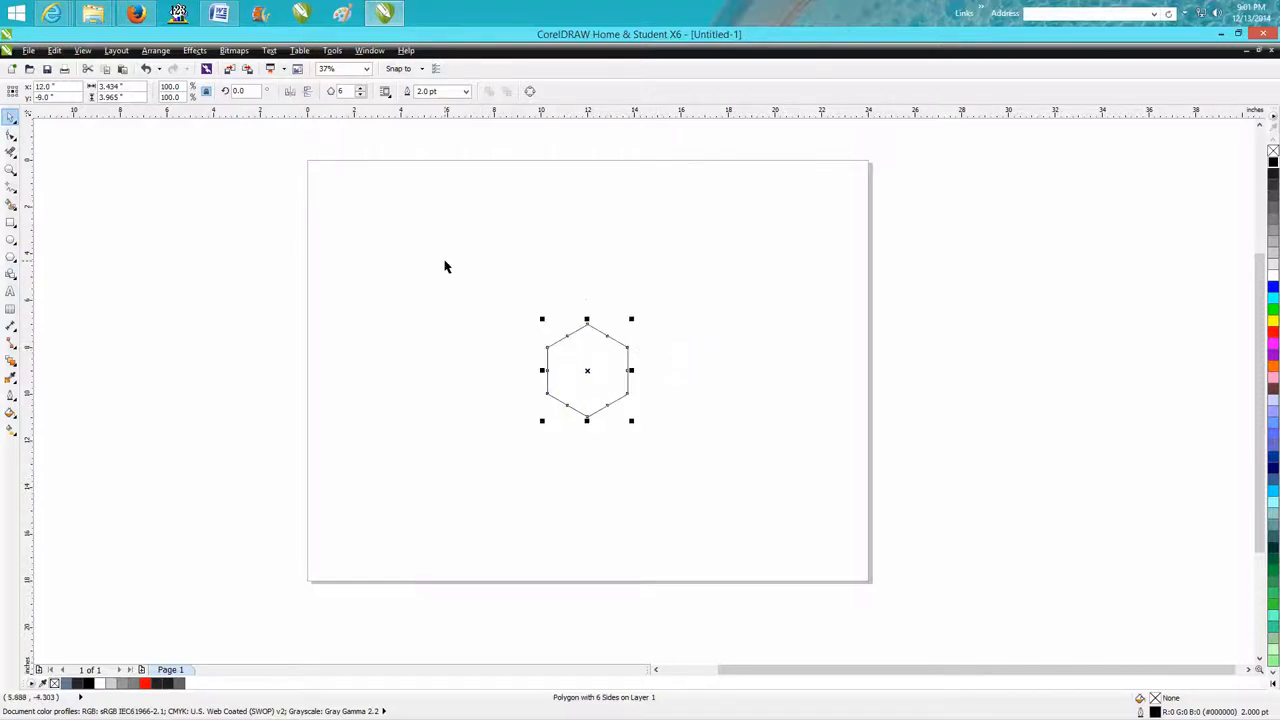
mouse_move(220, 180)
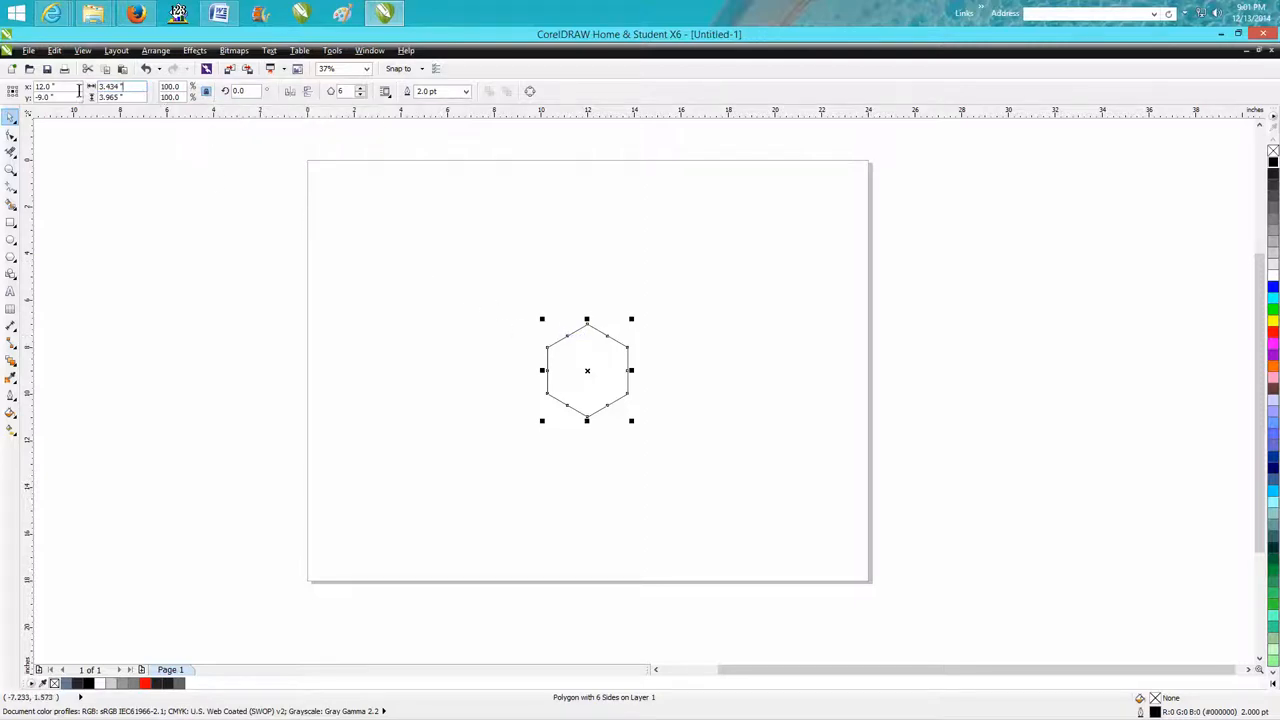
left_click(122, 88)
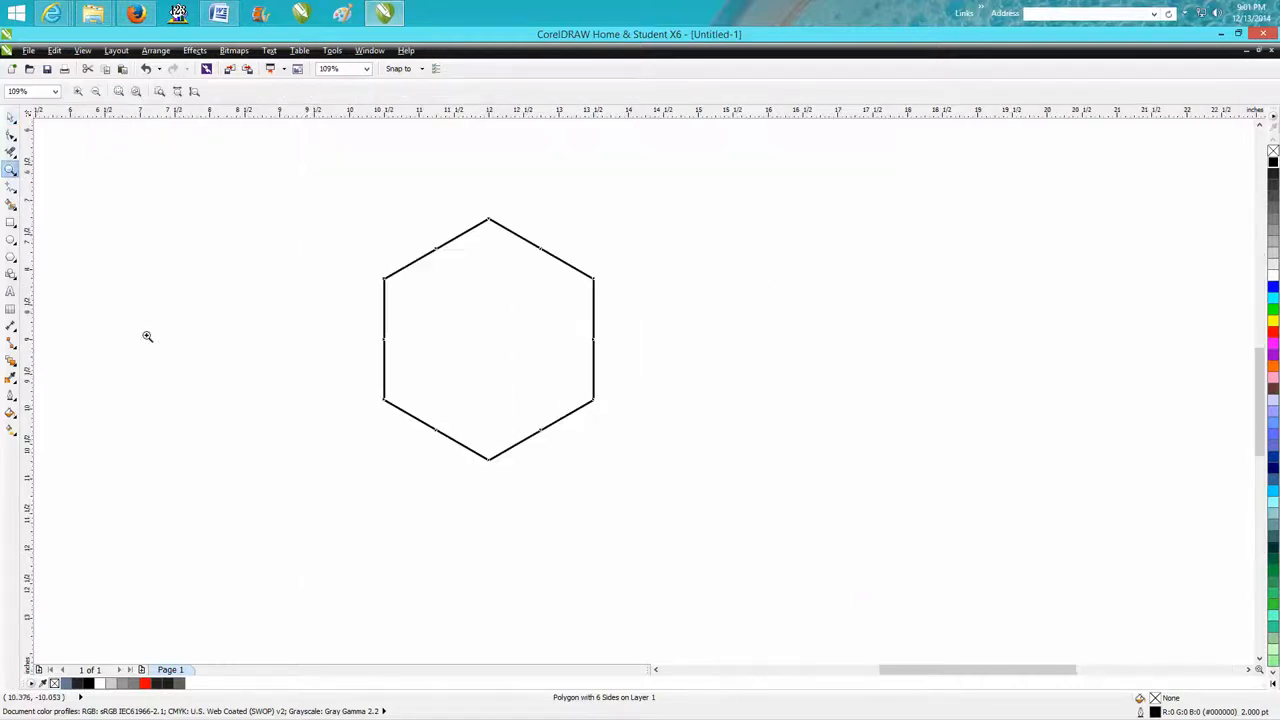
Select the hexagon and nestle a fourth copy above the row of three.
left_click(410, 264)
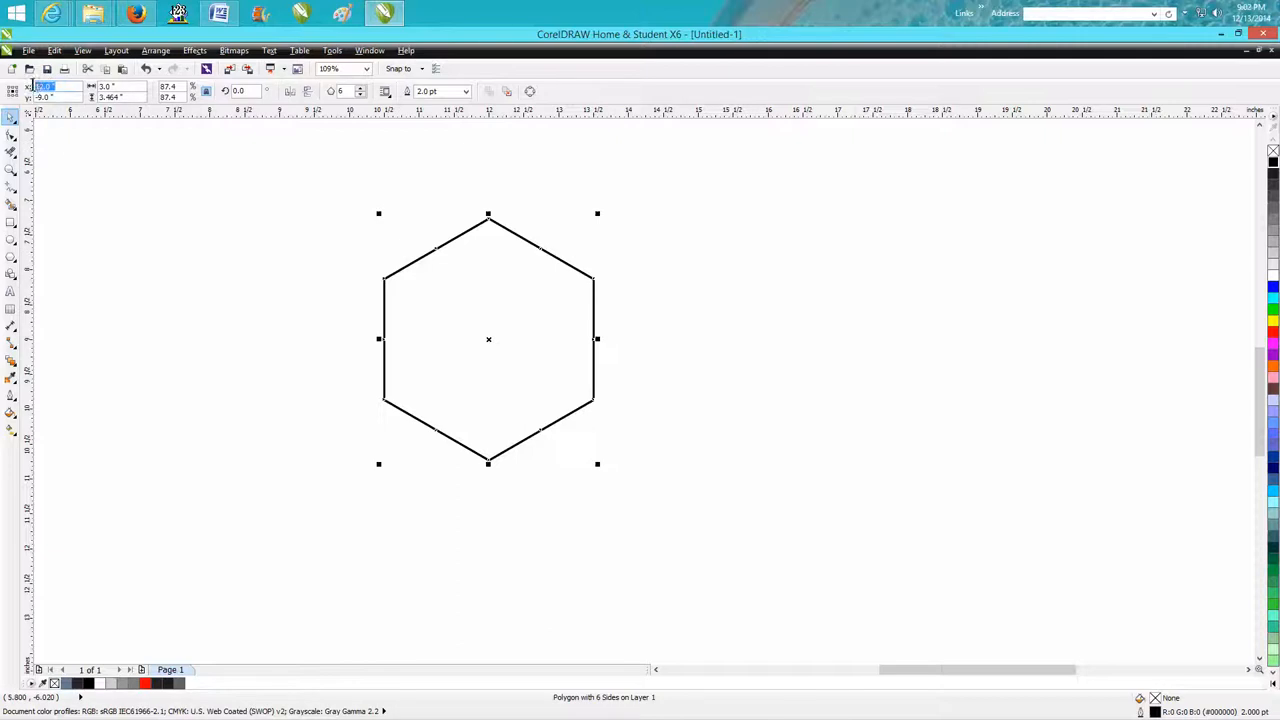
mouse_move(48, 88)
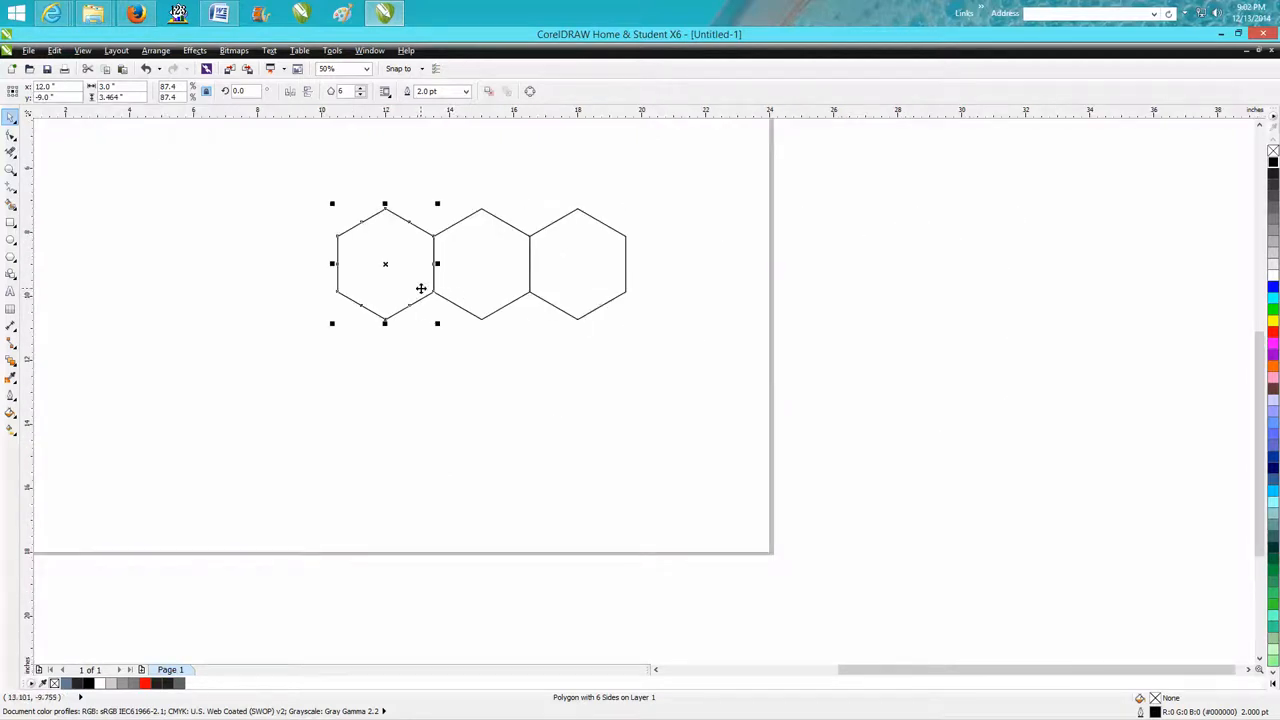
mouse_move(384, 264)
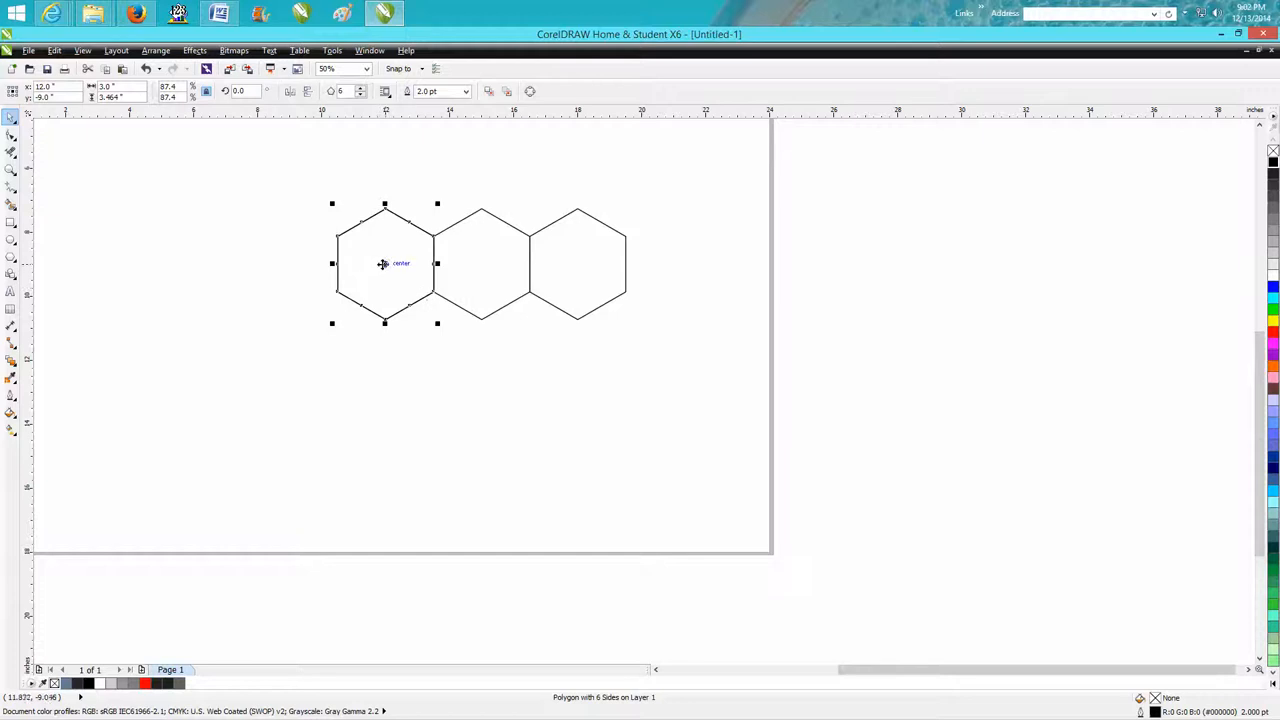
left_click_drag(384, 264, 532, 164)
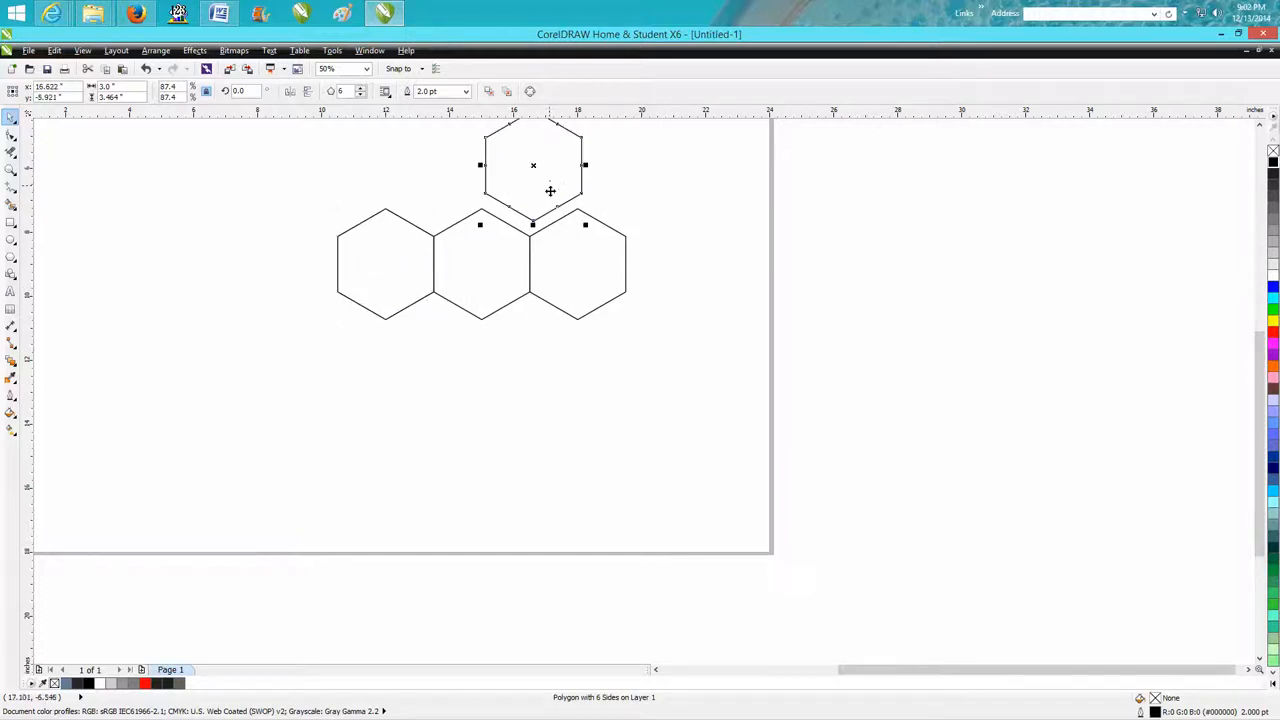
mouse_move(200, 200)
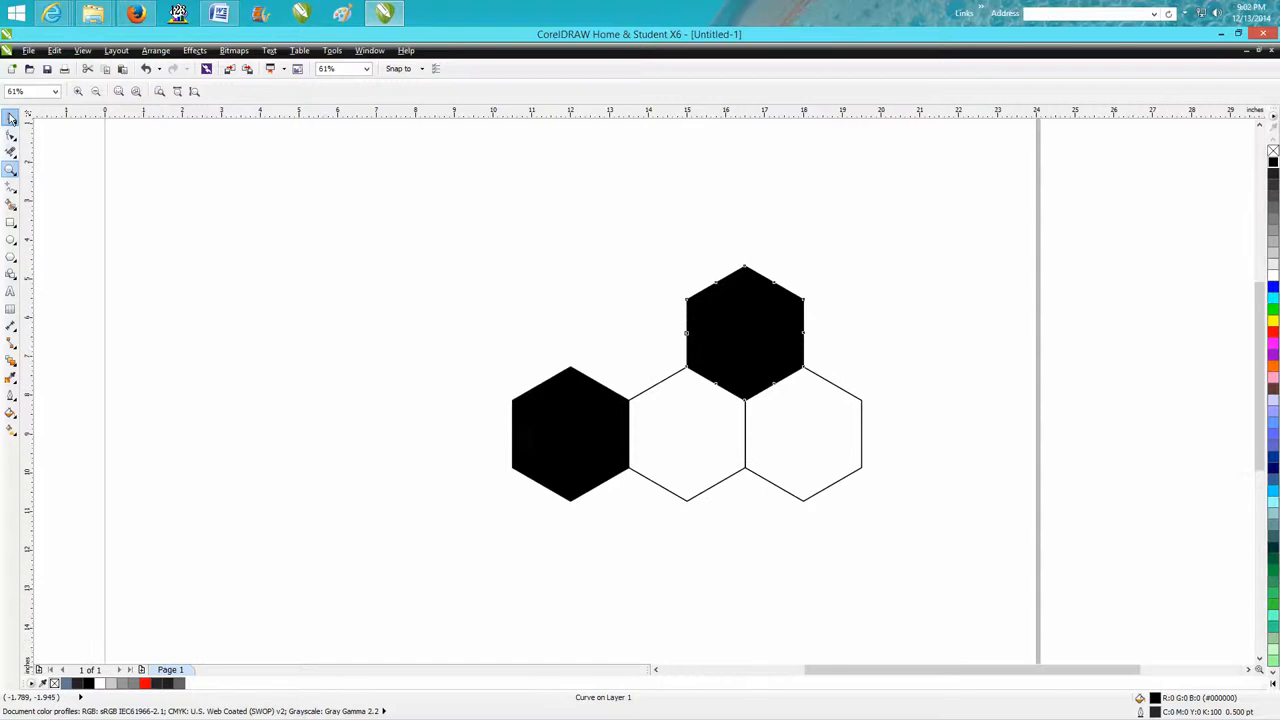
Marquee-select all four hexagons after filling the left and top ones black.
left_click_drag(600, 230, 884, 536)
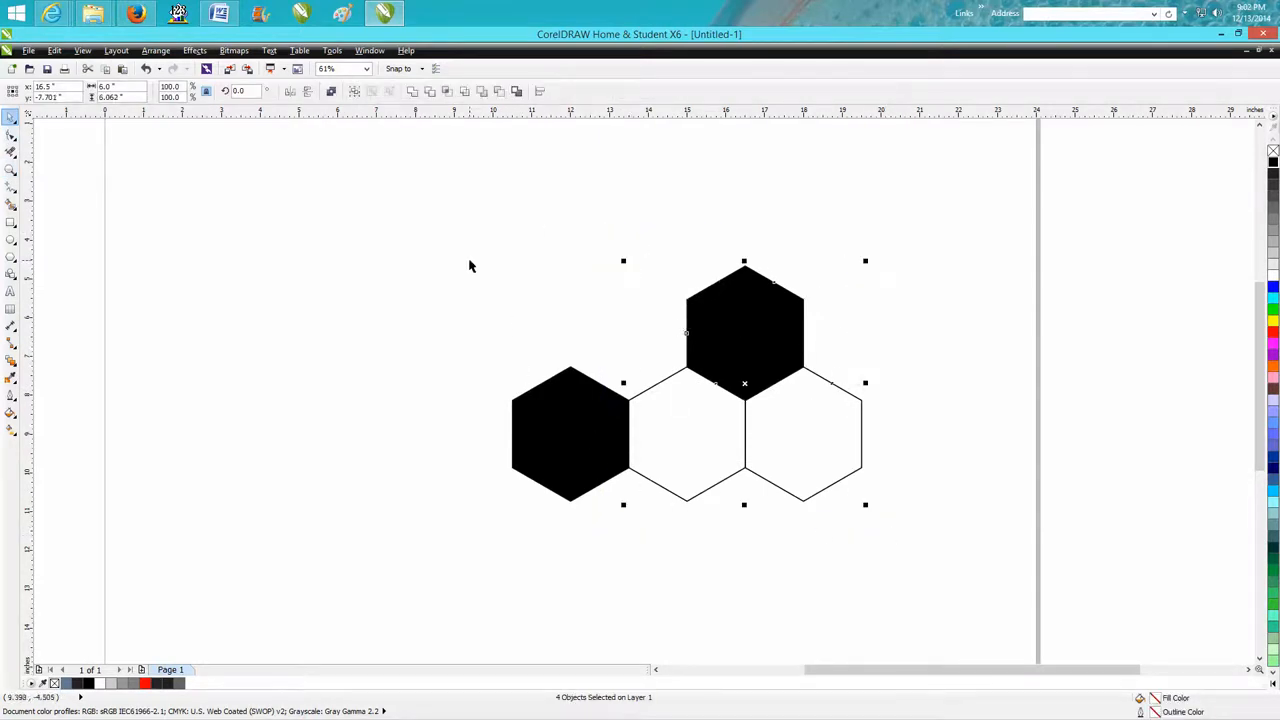
mouse_move(612, 424)
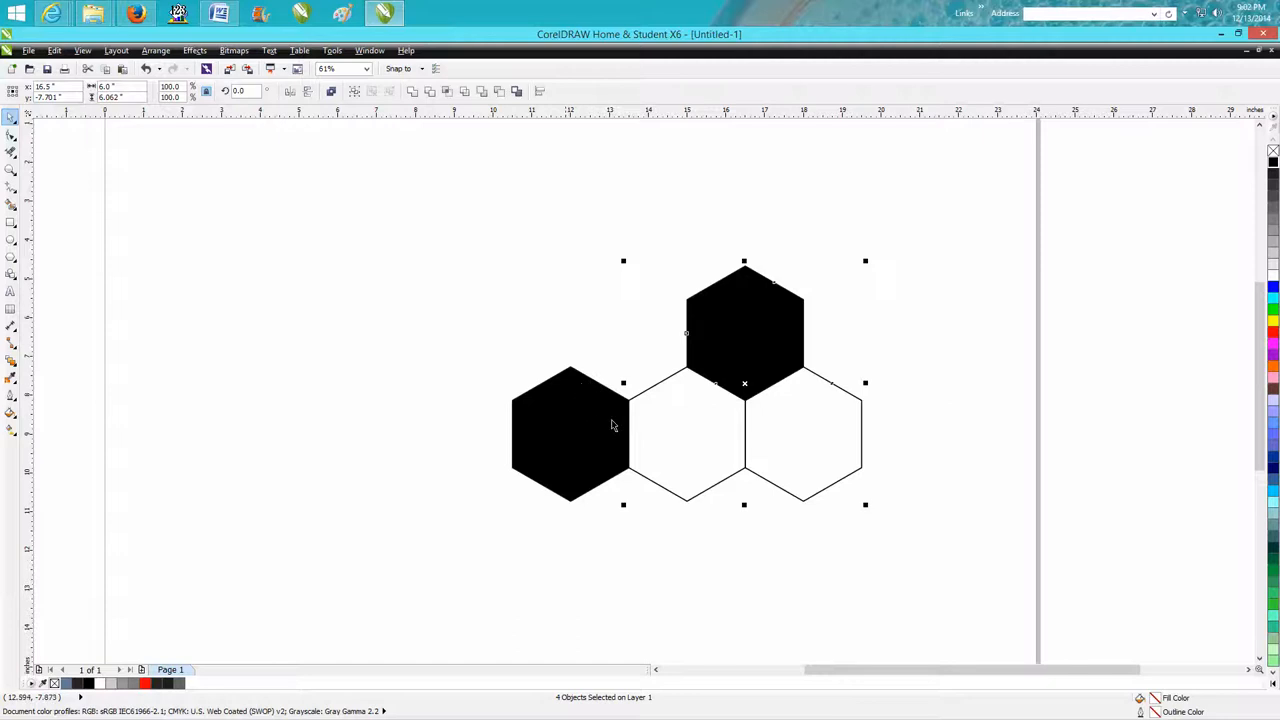
mouse_move(574, 256)
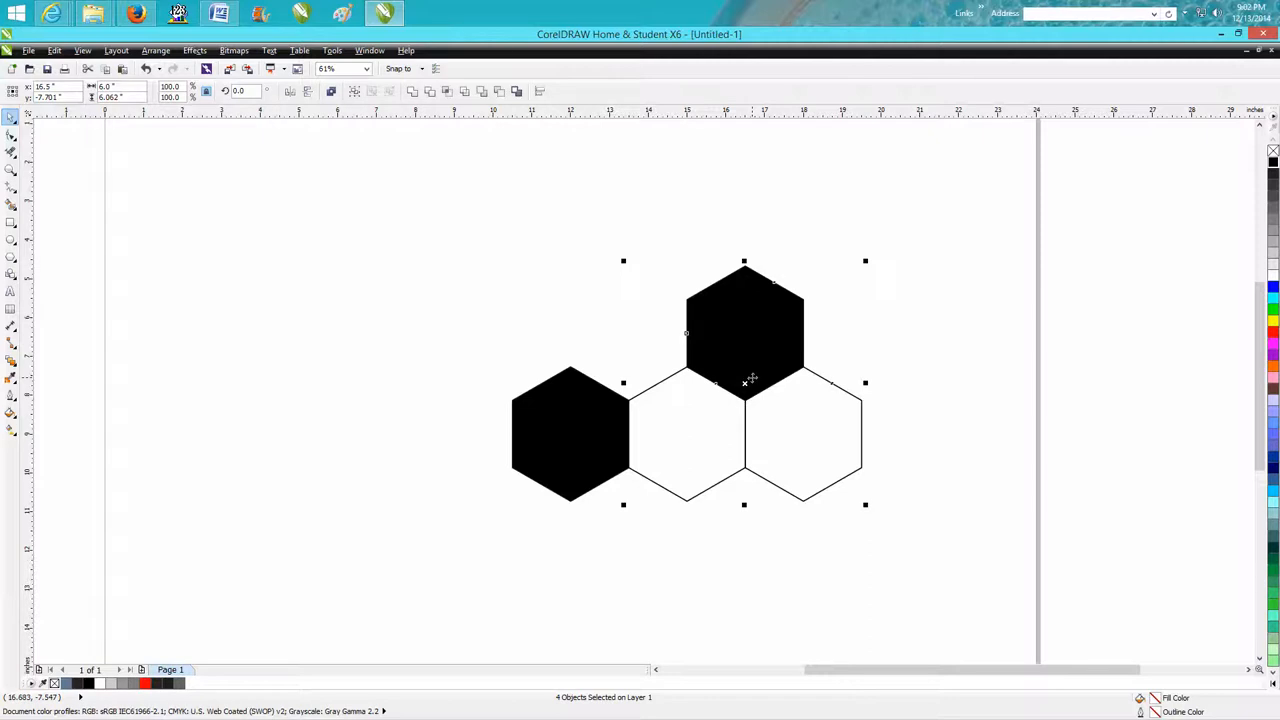
mouse_move(592, 336)
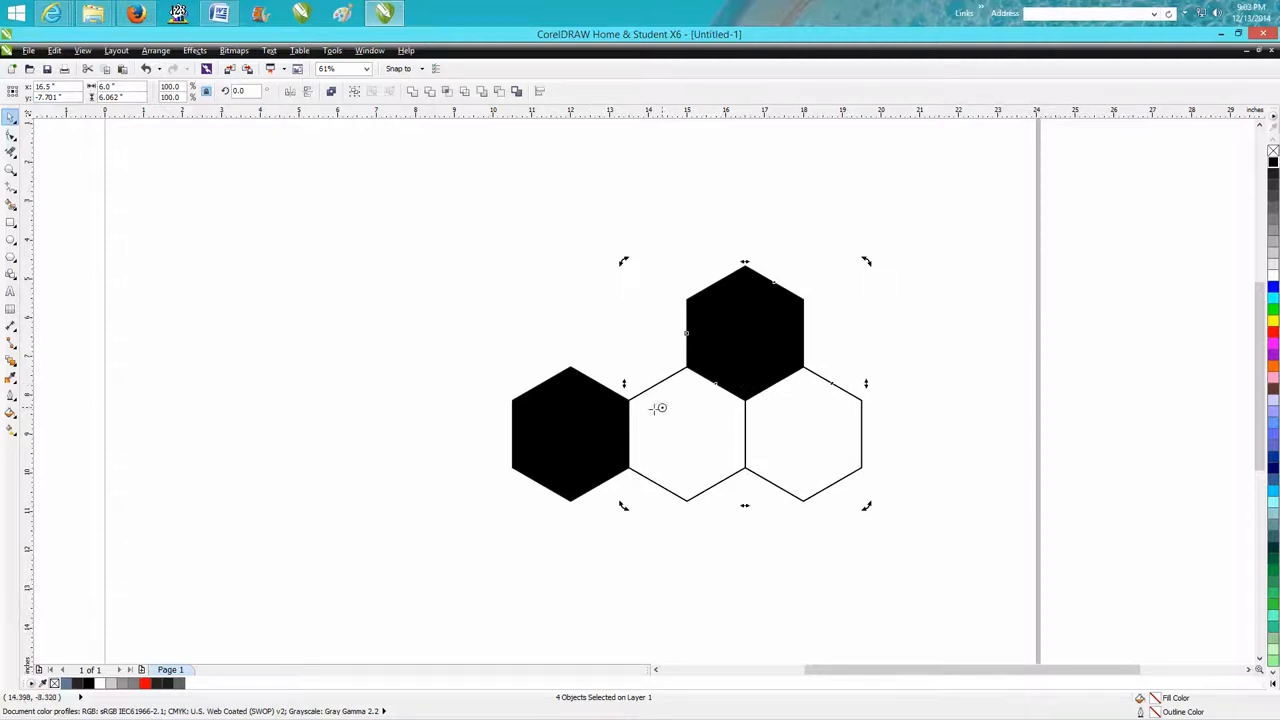
mouse_move(608, 450)
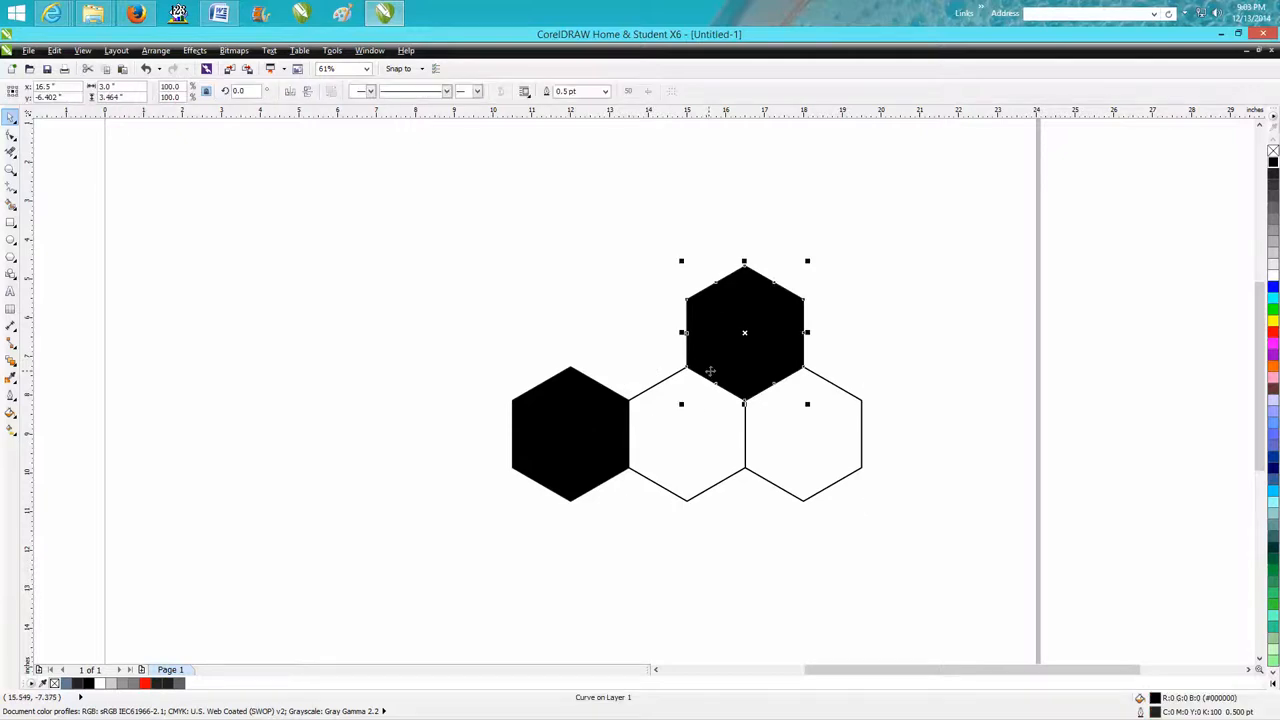
mouse_move(600, 272)
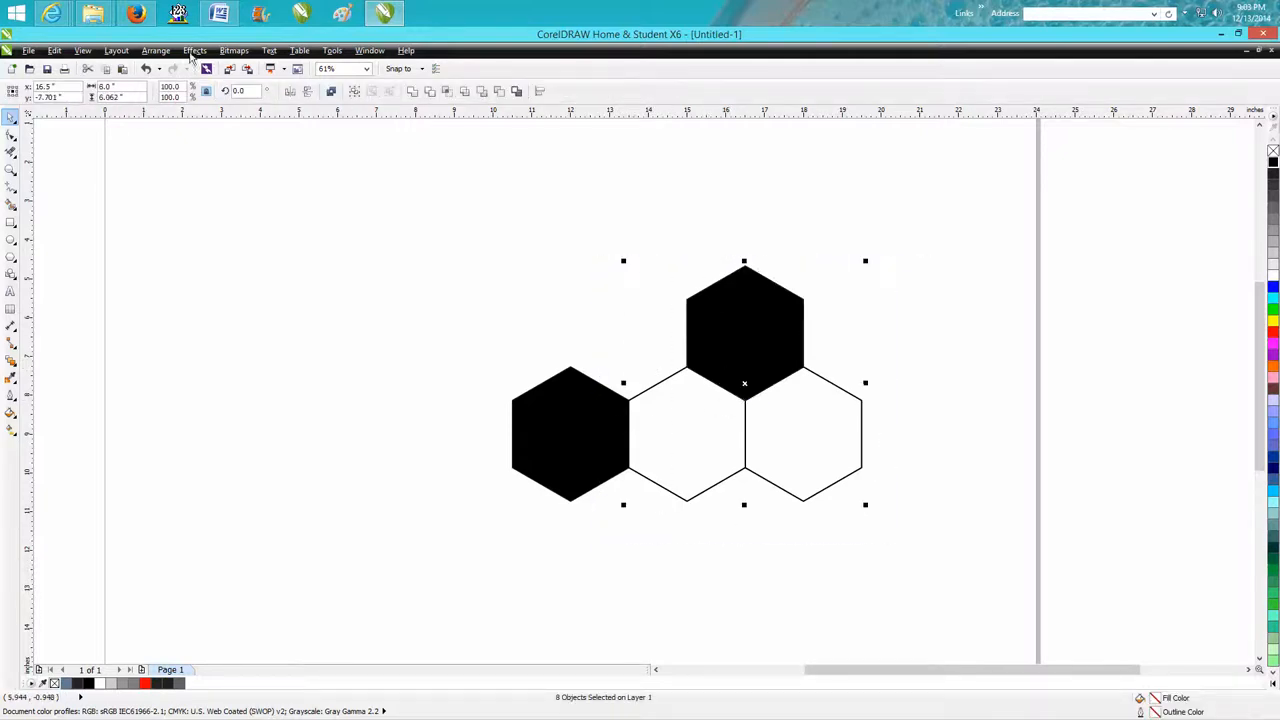
Group the selected hexagons with Ctrl+G and clear the selection.
key("ctrl+g")
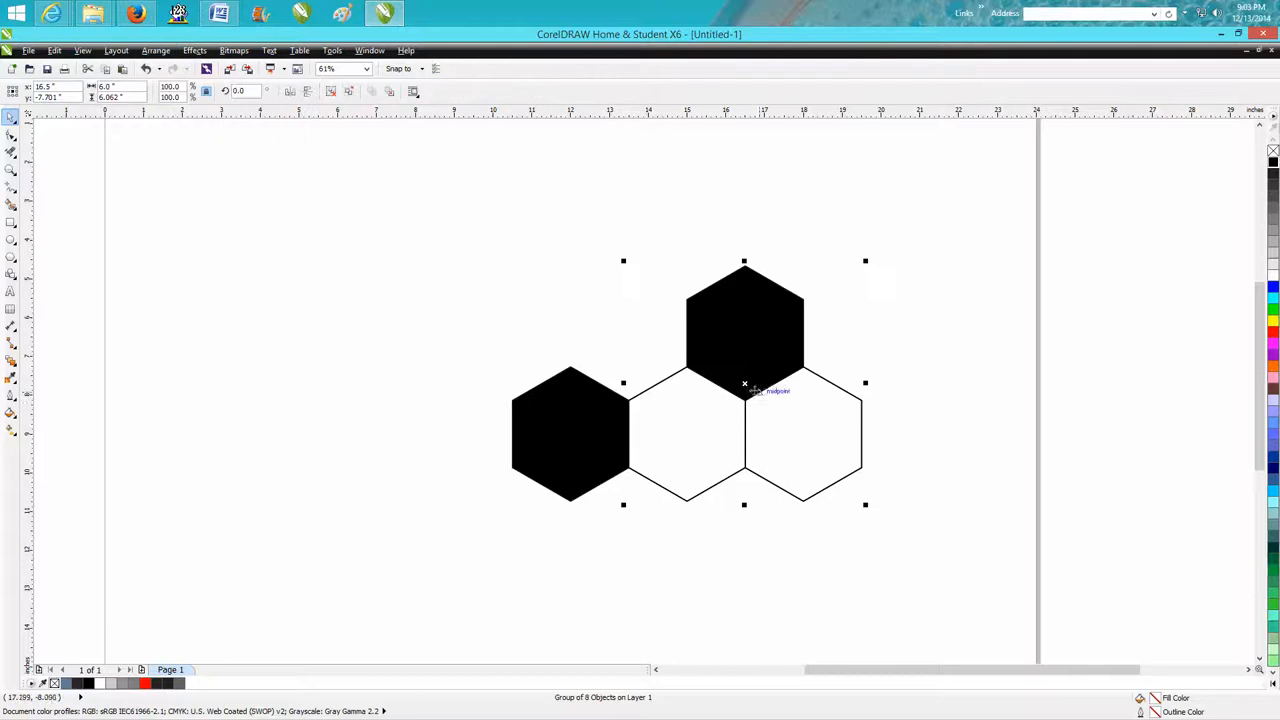
left_click(744, 384)
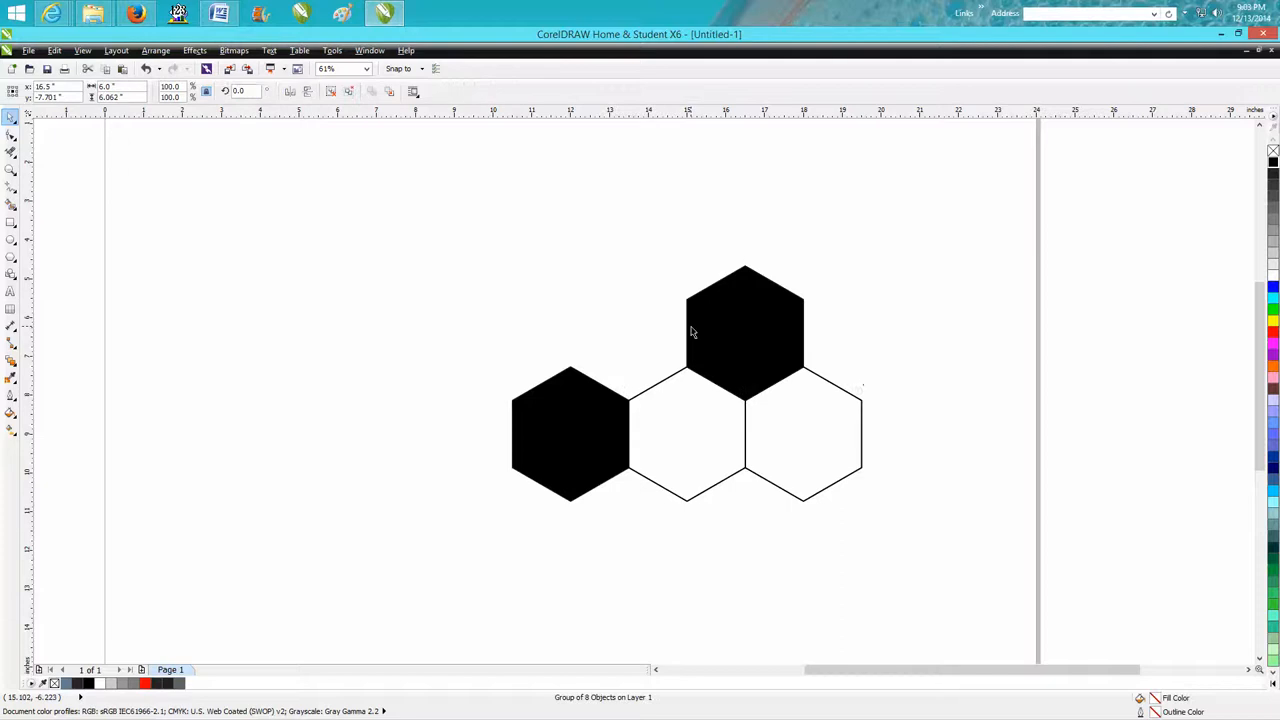
left_click(570, 434)
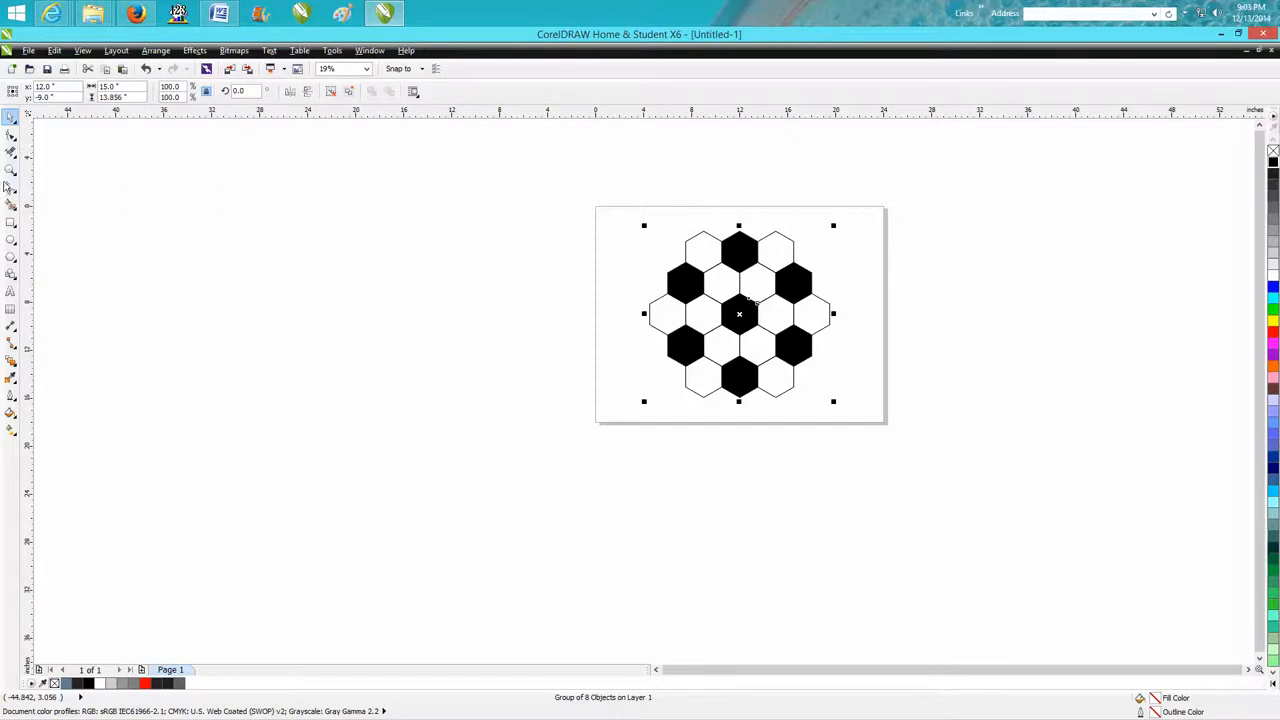
mouse_move(180, 210)
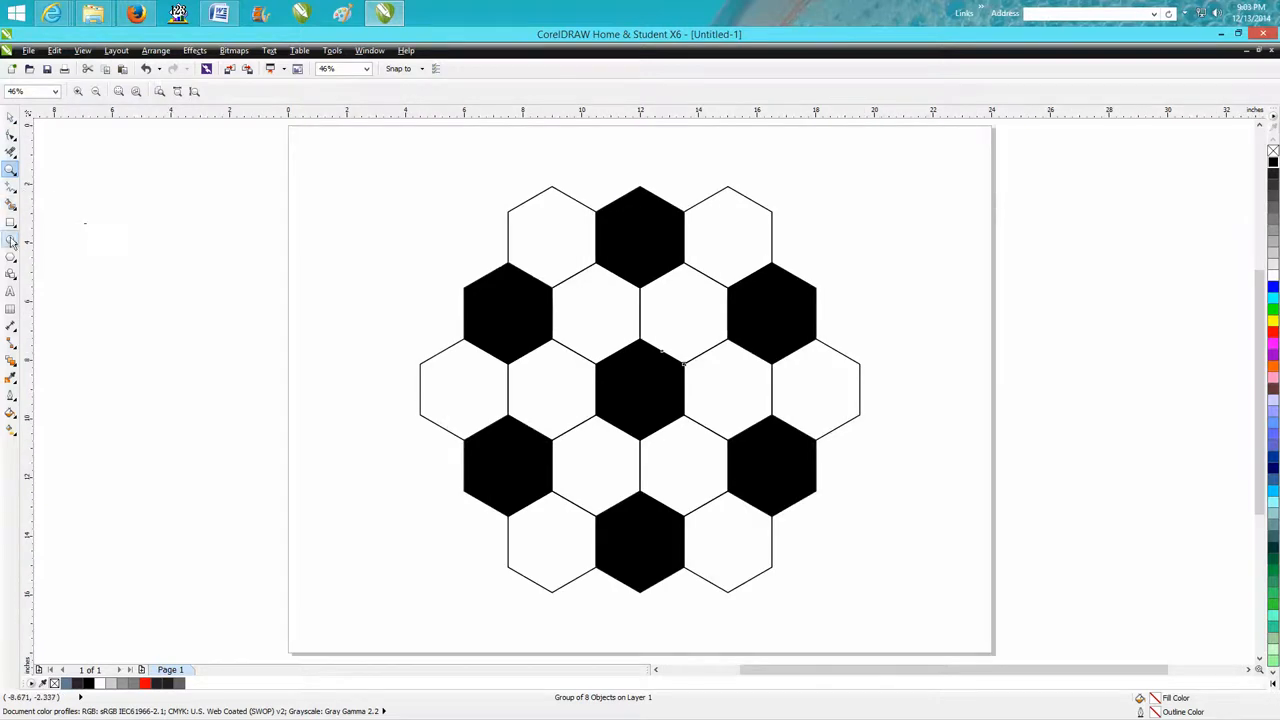
Draw a circle over the honeycomb and thicken its outline to 2.0 pt black.
left_click(640, 388)
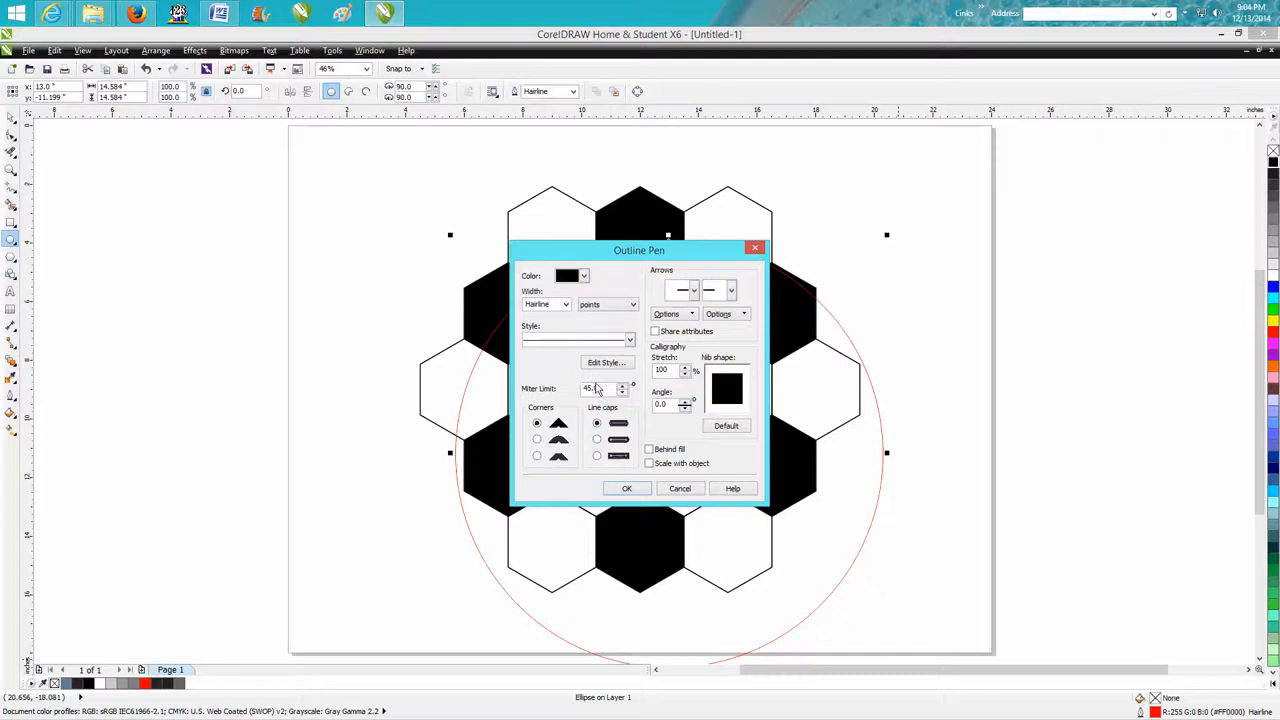
left_click(564, 304)
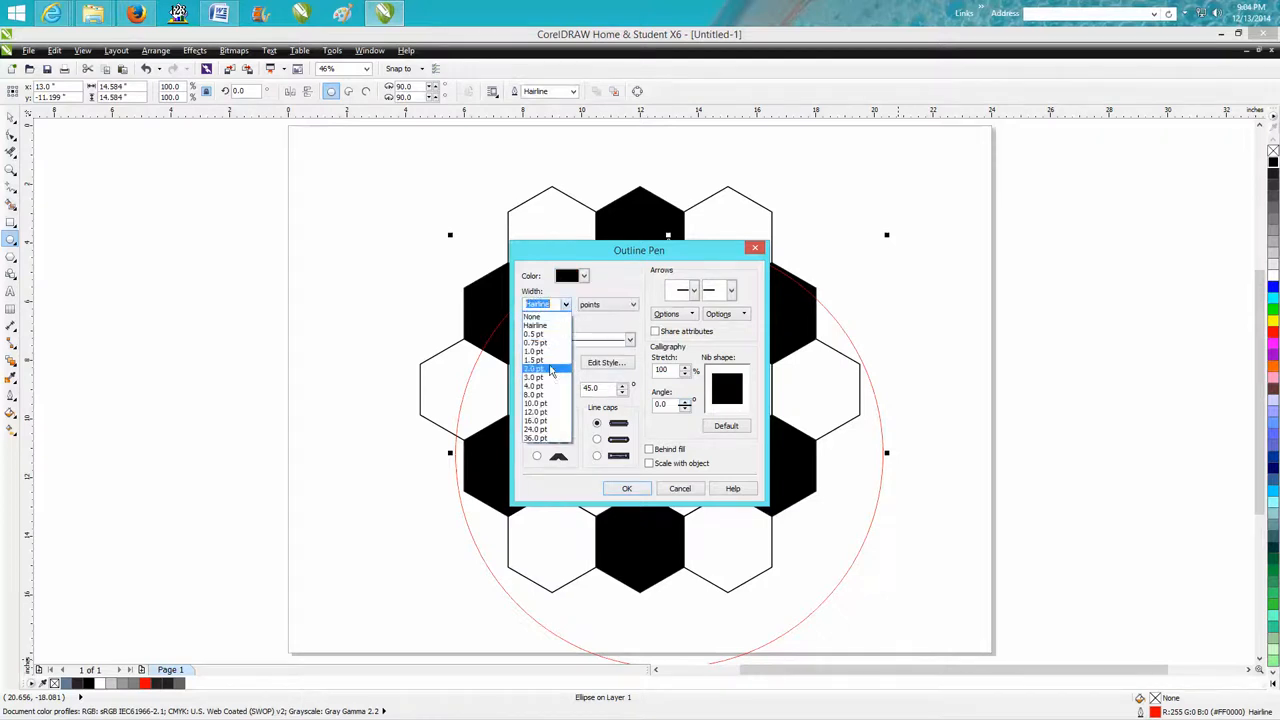
left_click(628, 488)
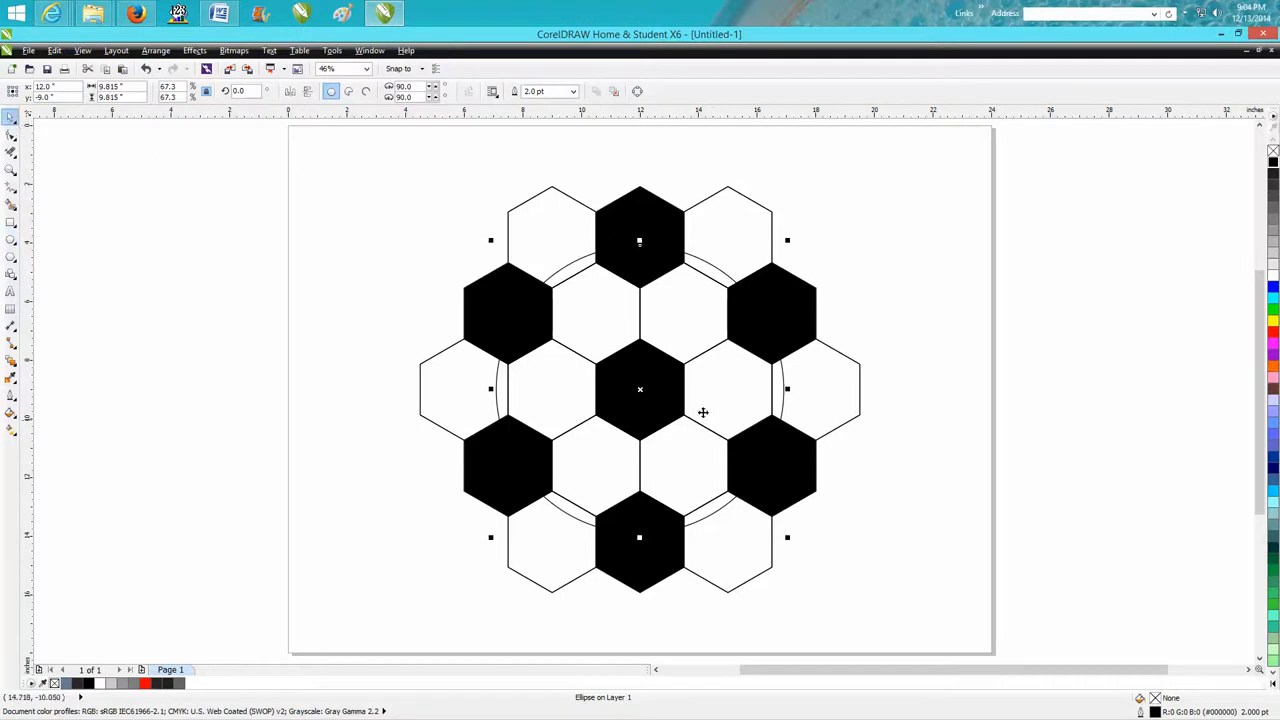
mouse_move(658, 388)
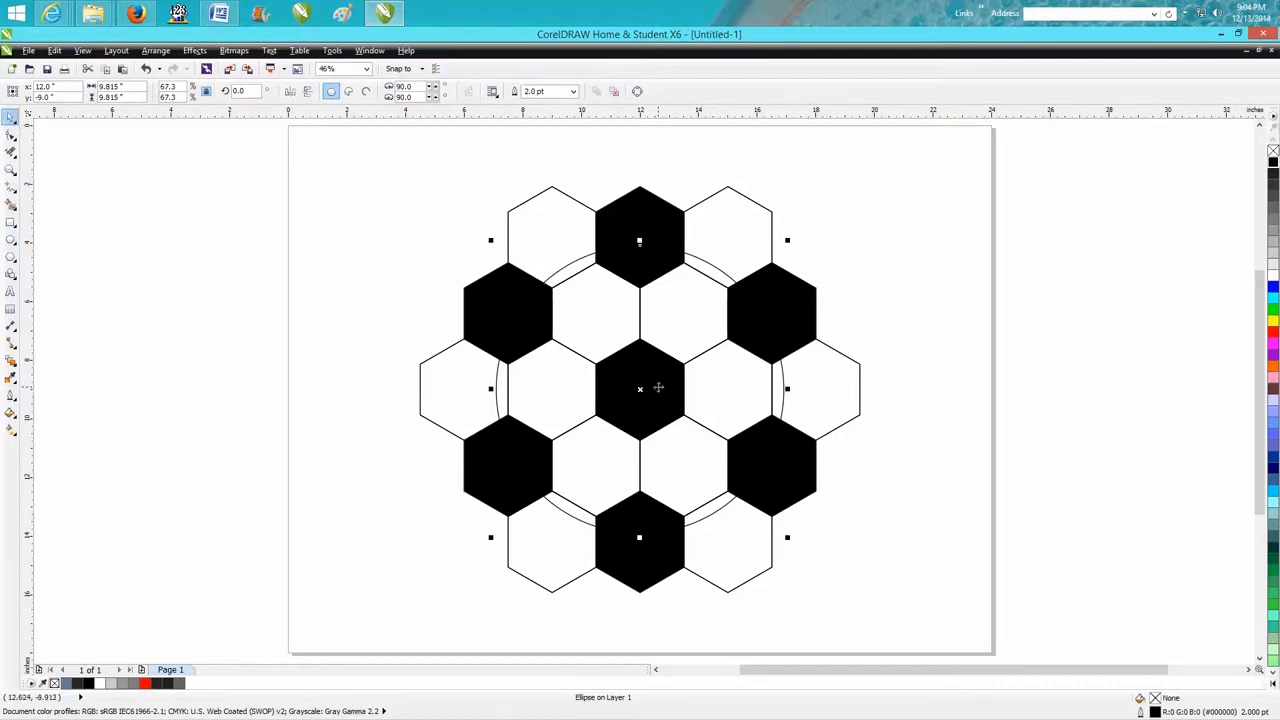
mouse_move(664, 244)
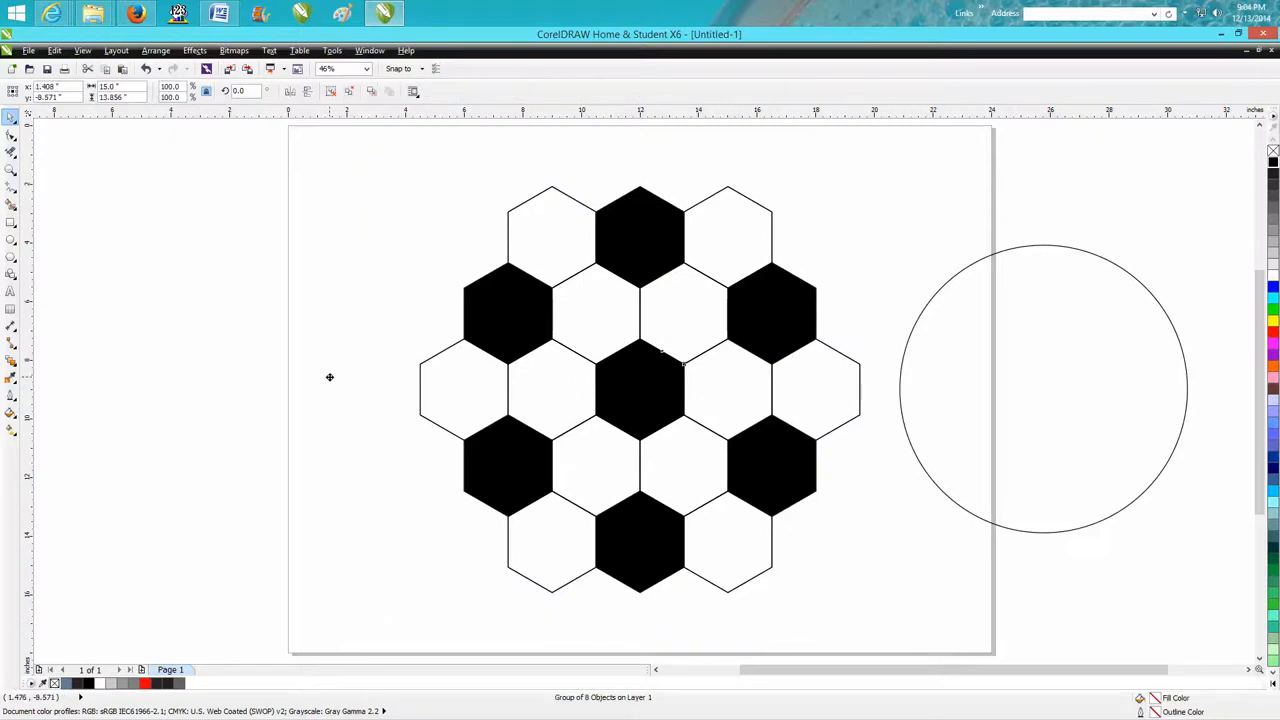
Use Arrange to set aside the honeycomb, centre the circle on the page and start the PowerClip.
left_click(156, 50)
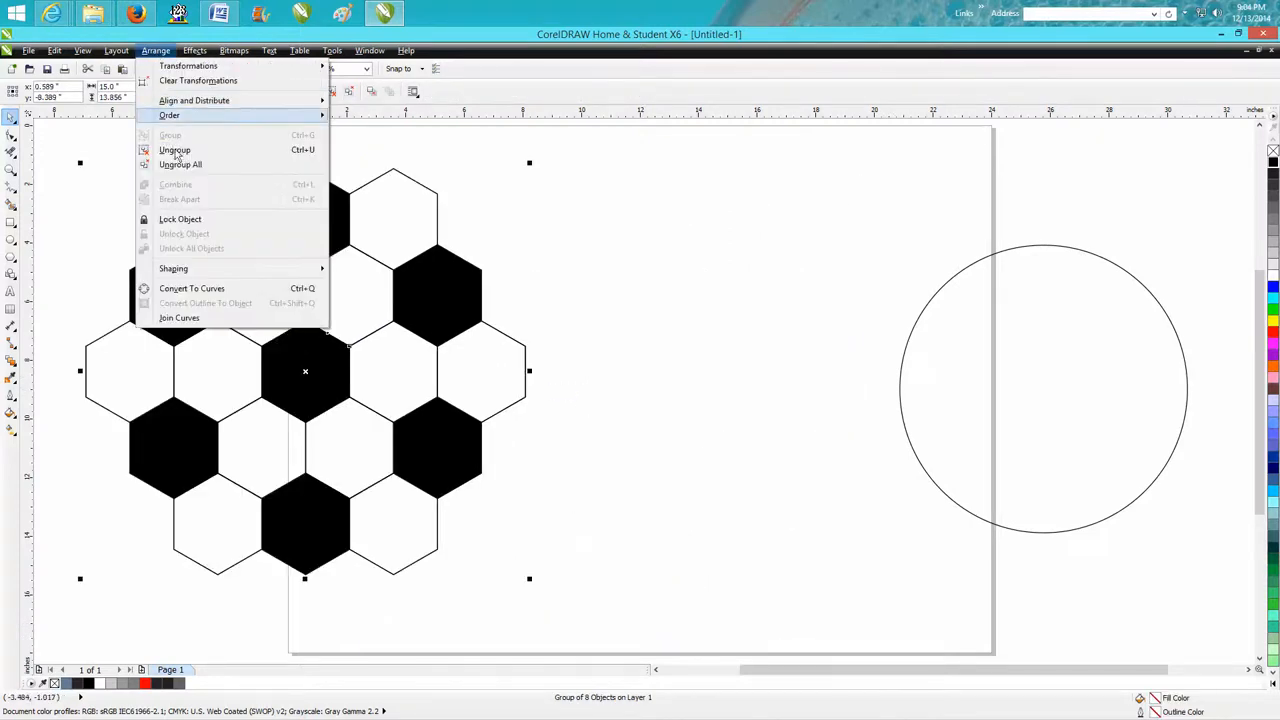
left_click(174, 148)
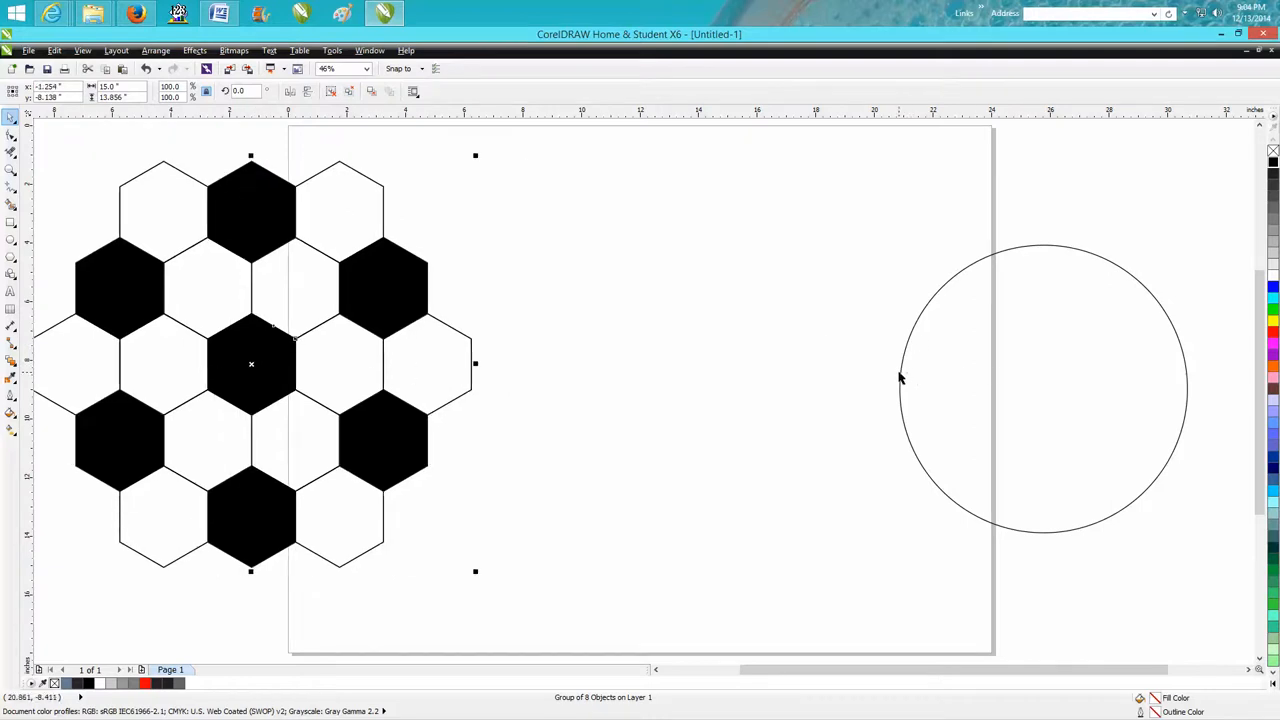
left_click(900, 376)
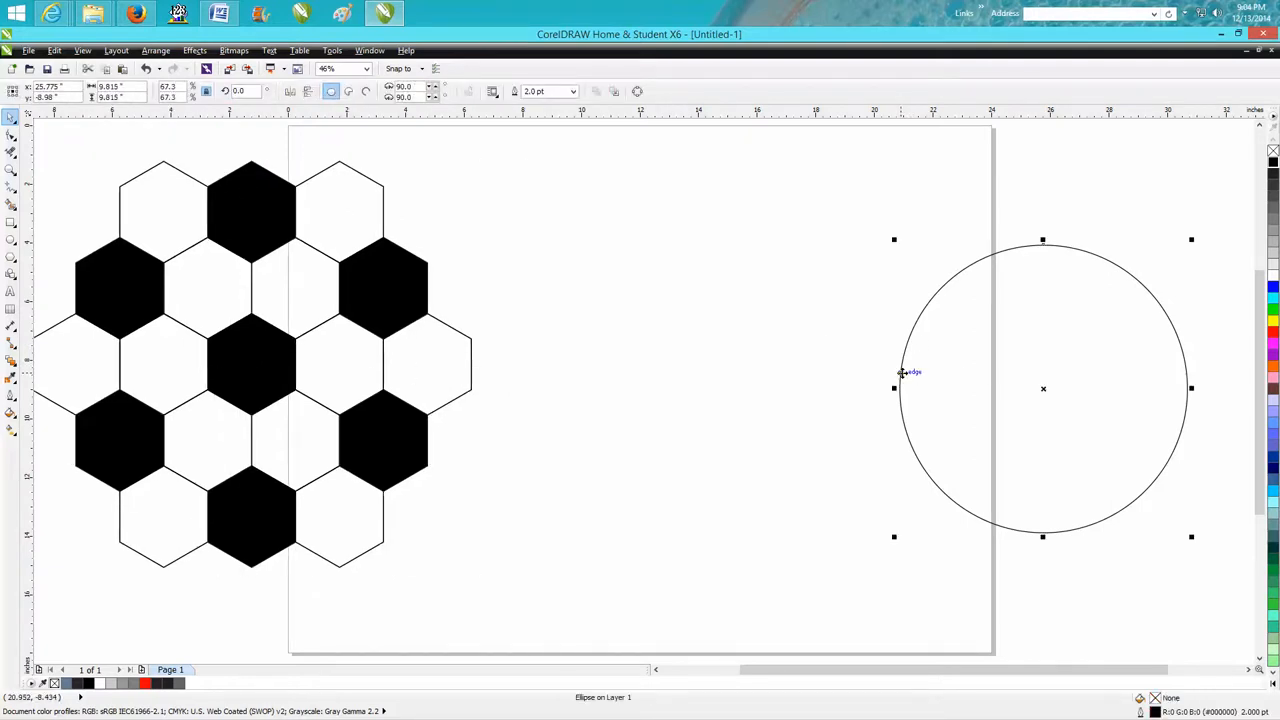
left_click_drag(1044, 388, 640, 388)
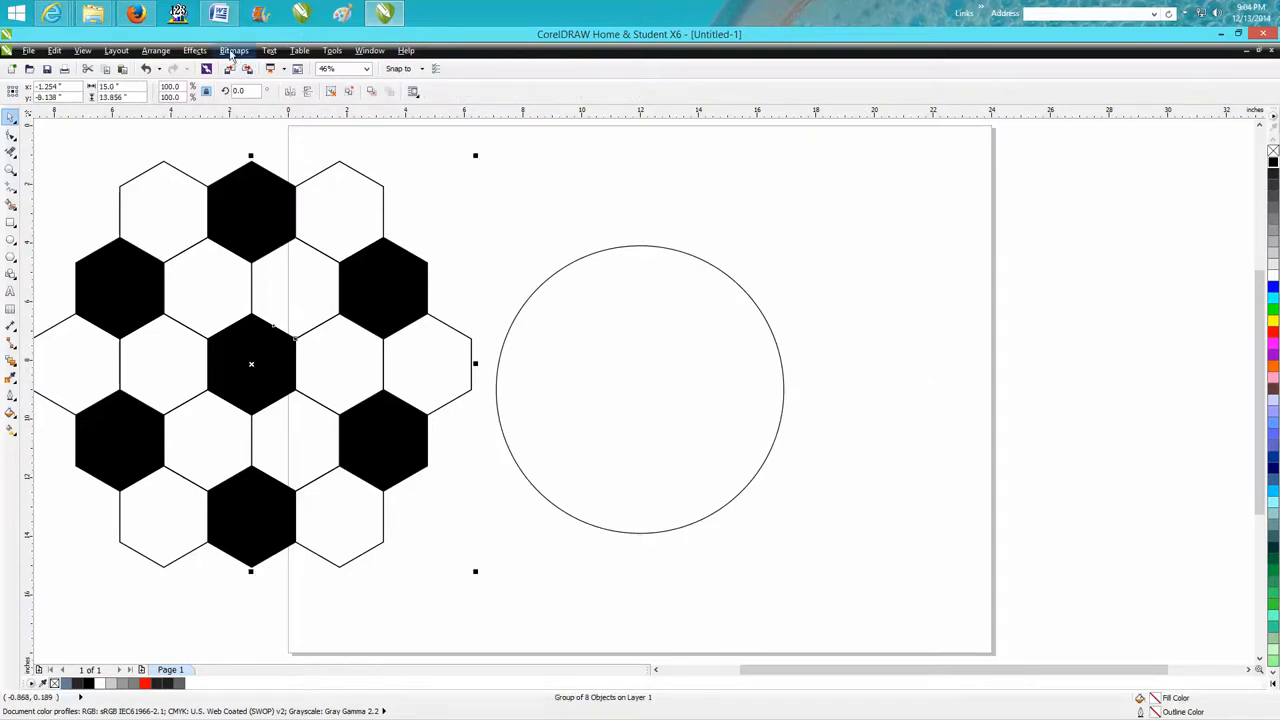
left_click(194, 50)
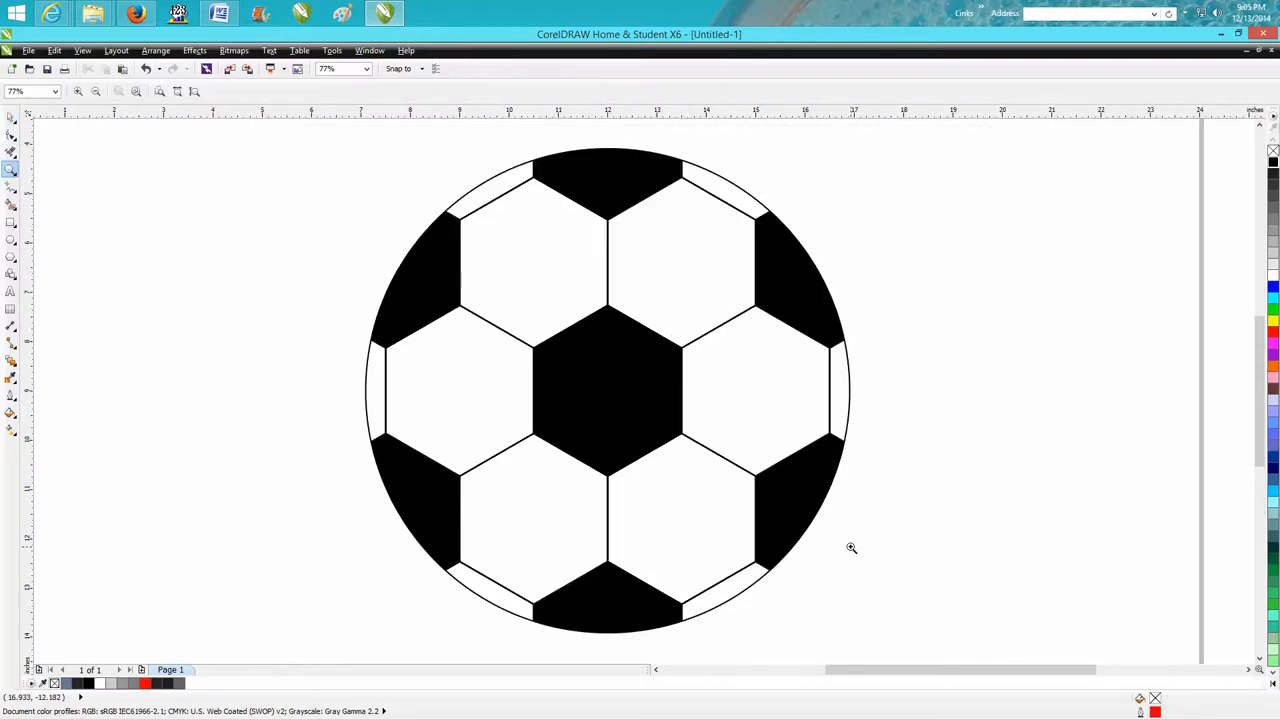
mouse_move(466, 408)
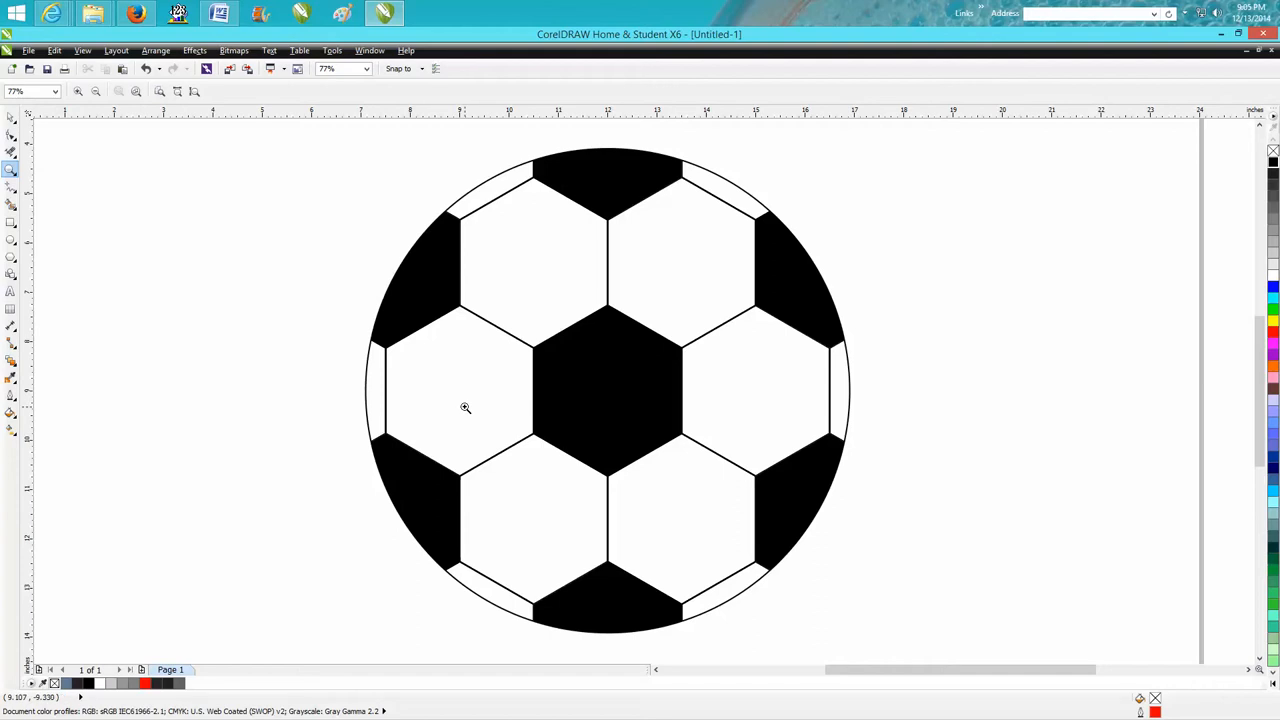